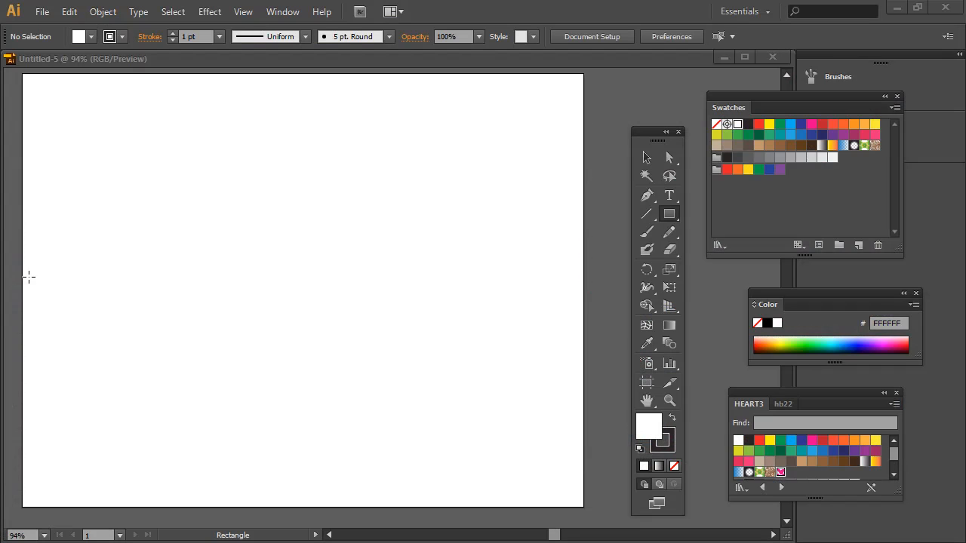
mouse_move(193, 281)
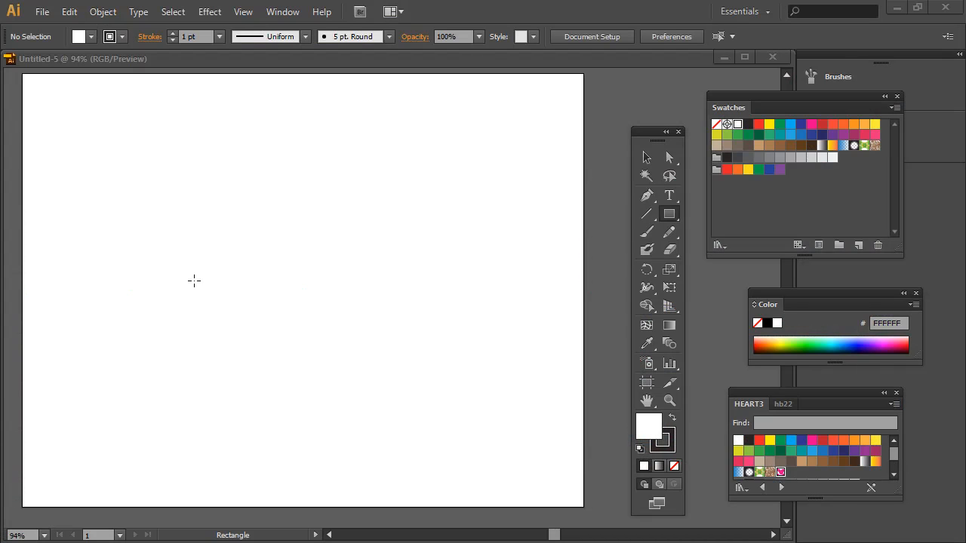
mouse_move(646, 196)
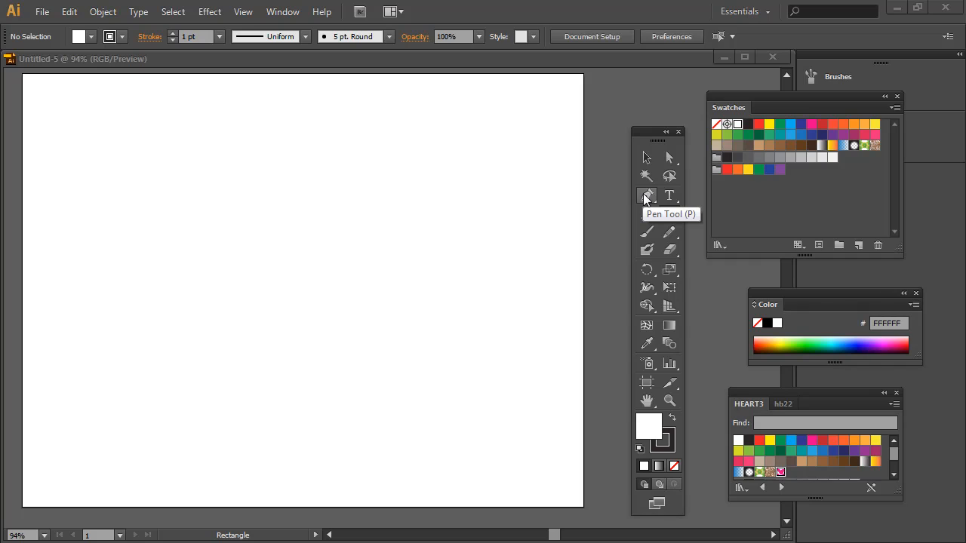
Activate the Pen tool from the Tools panel flyout
left_click(646, 196)
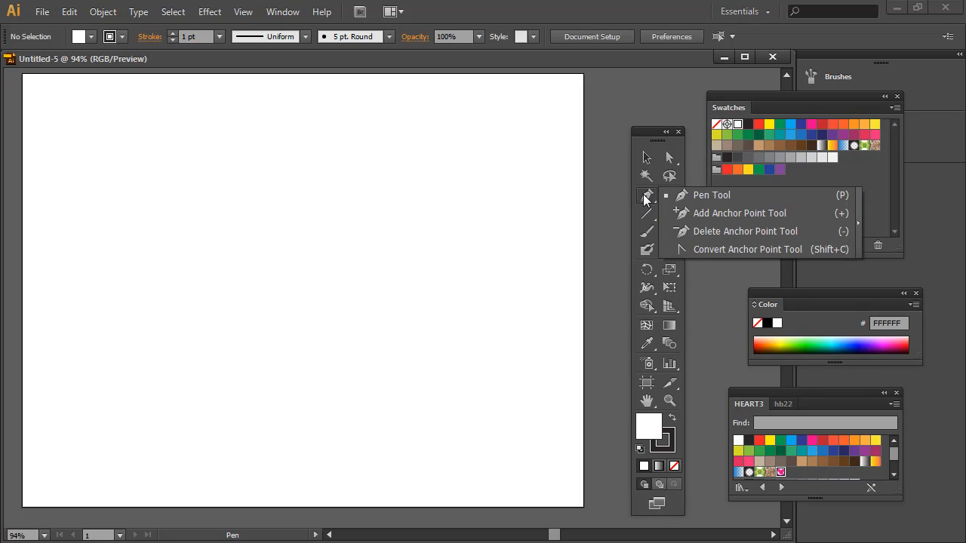
left_click(711, 195)
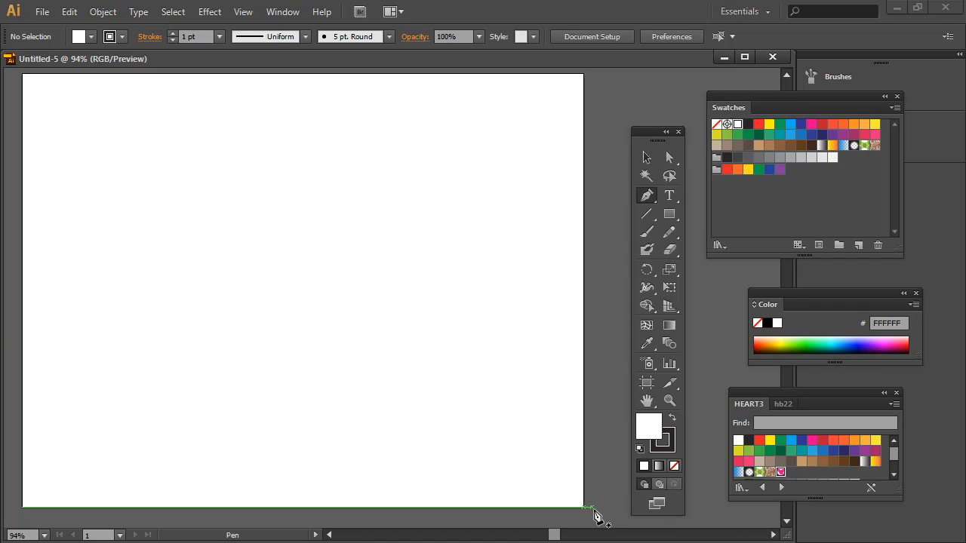
mouse_move(648, 428)
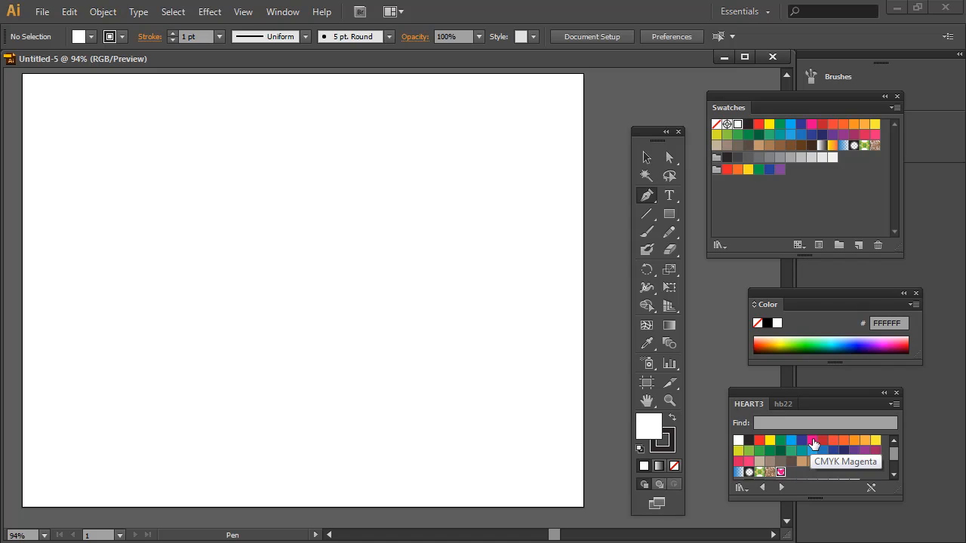
Set a CMYK Magenta fill and a dark plum #511051 stroke, and check the stroke weight
left_click(812, 441)
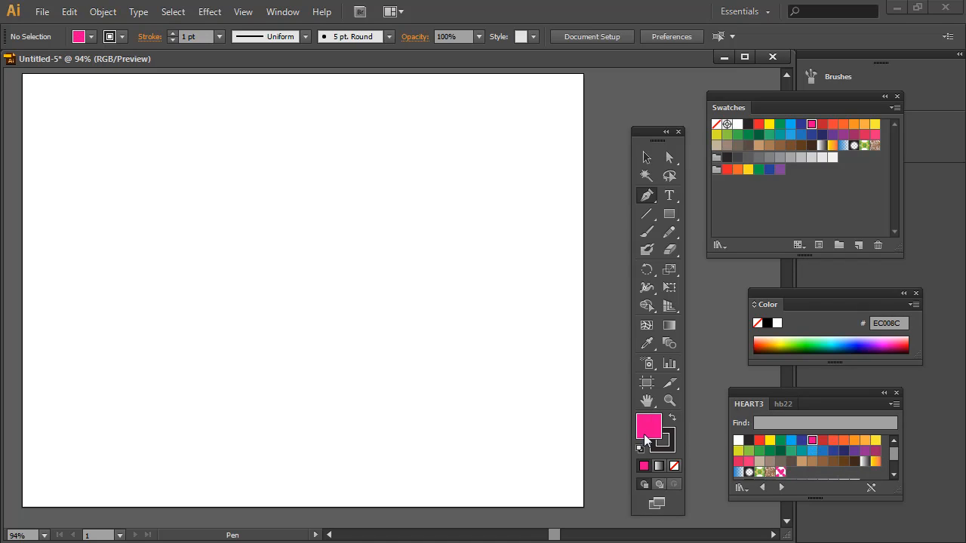
mouse_move(663, 441)
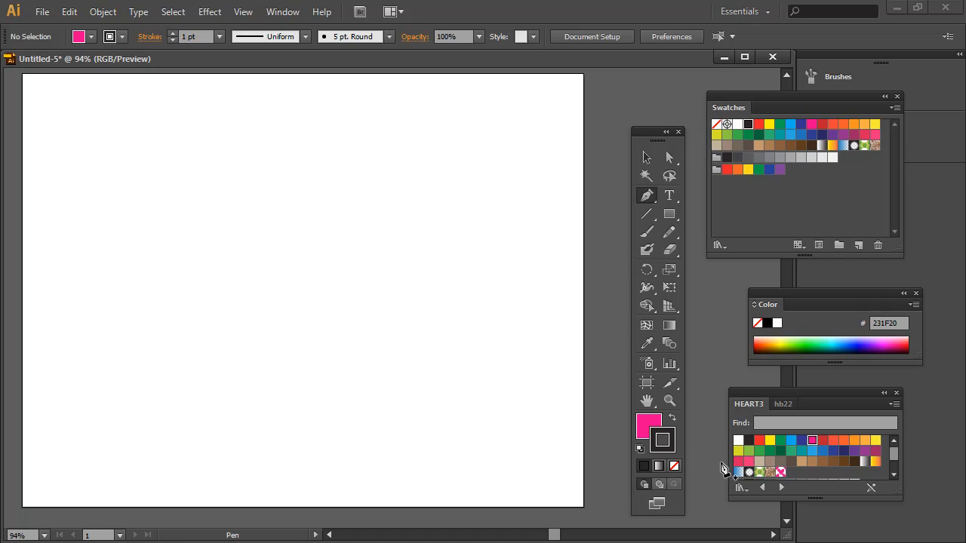
mouse_move(866, 458)
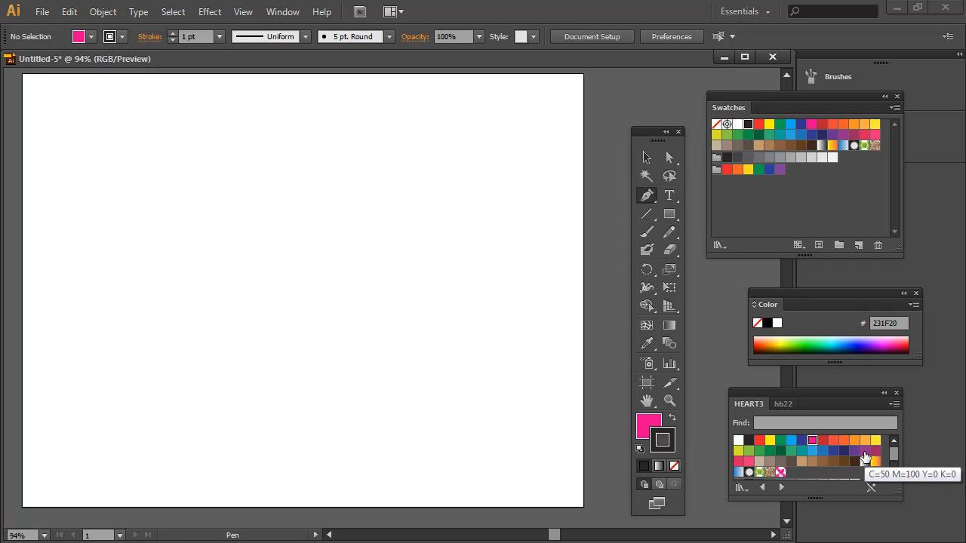
left_click(864, 451)
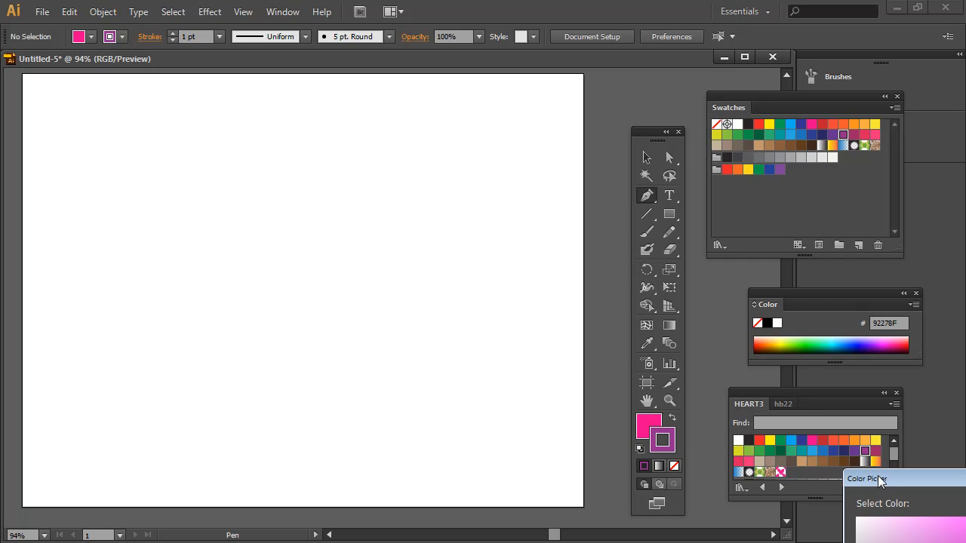
left_click(865, 479)
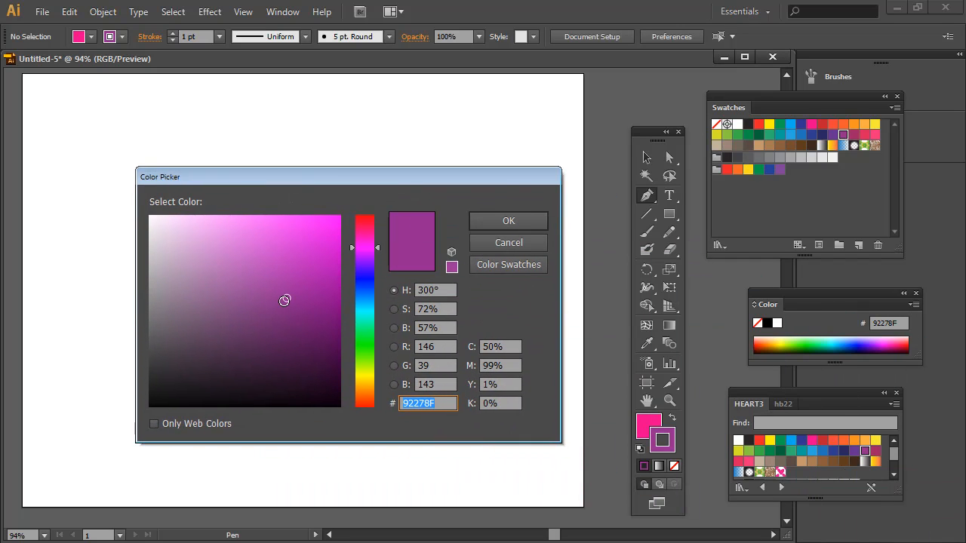
left_click(305, 346)
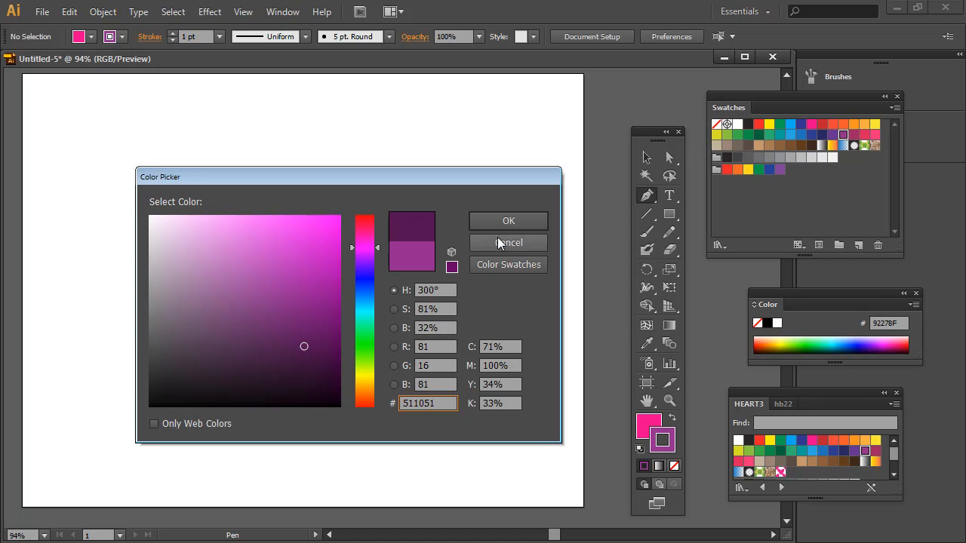
left_click(220, 36)
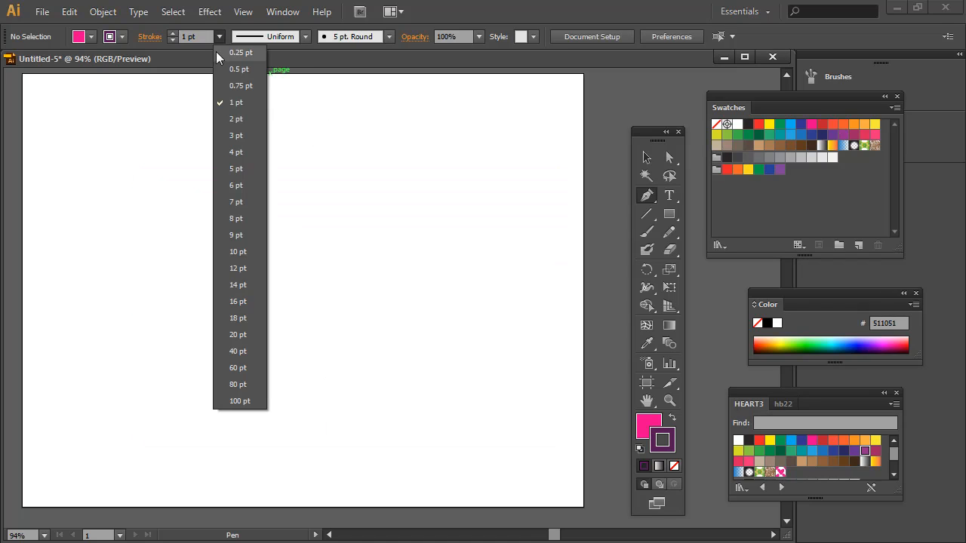
left_click(235, 169)
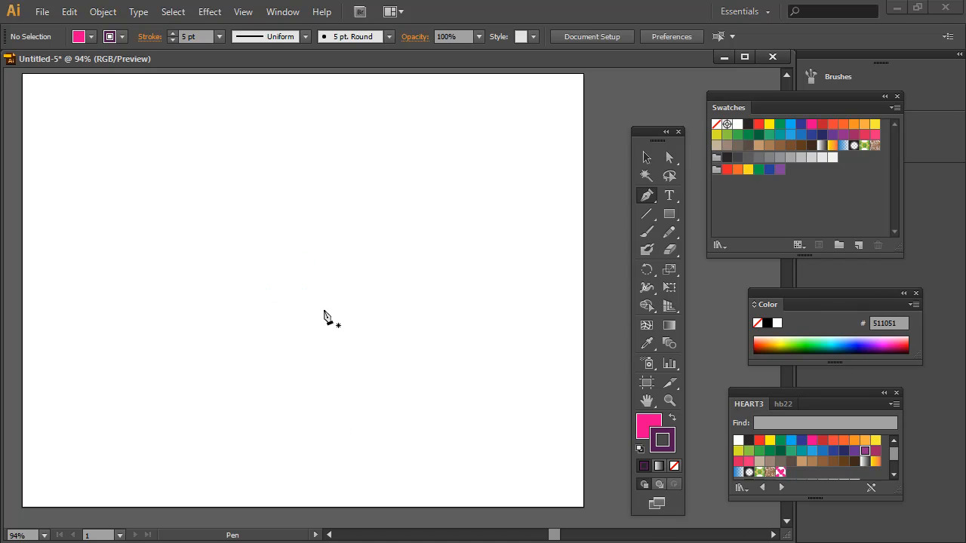
mouse_move(294, 260)
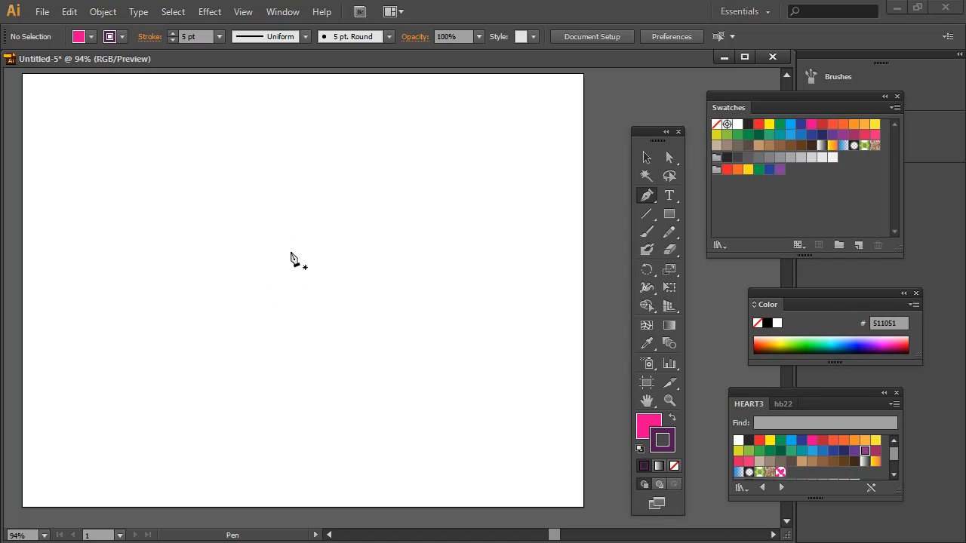
mouse_move(628, 202)
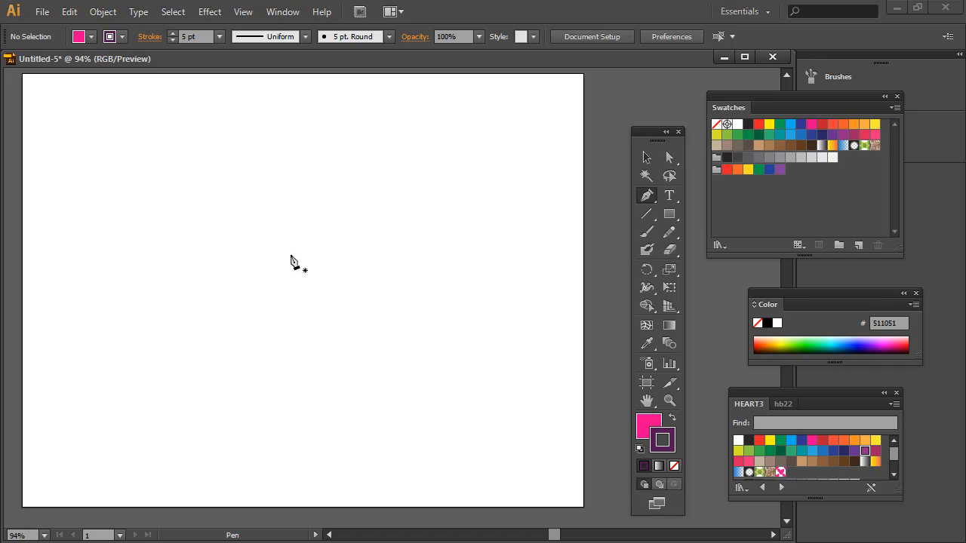
mouse_move(268, 214)
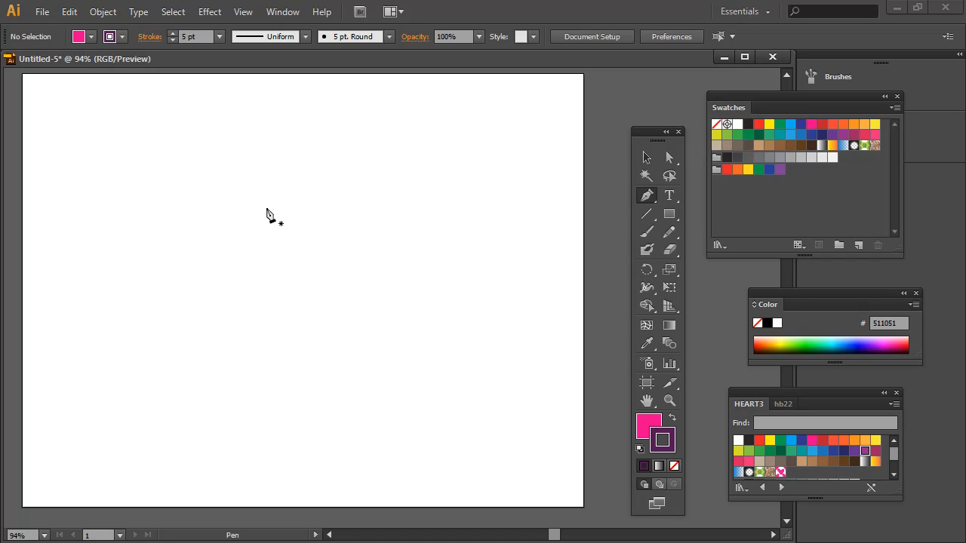
mouse_move(284, 241)
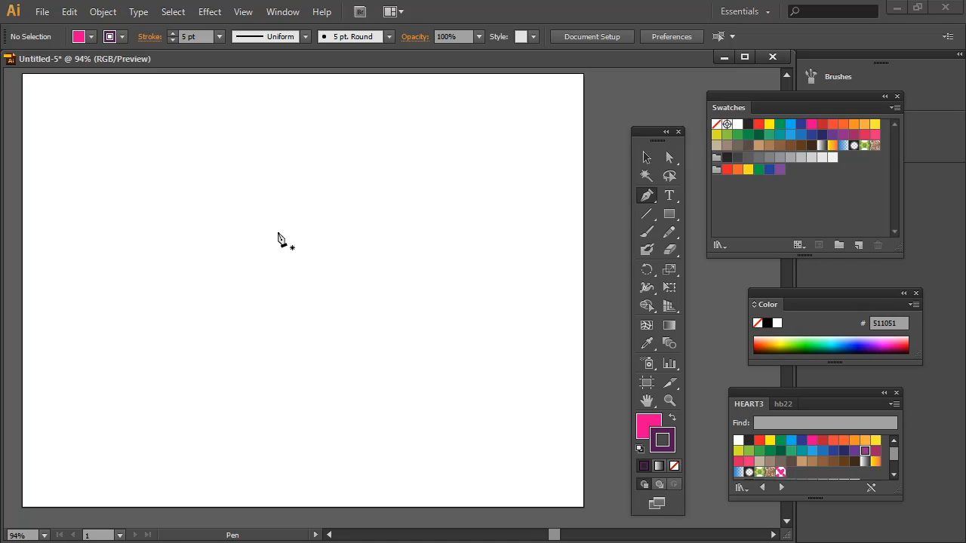
mouse_move(142, 141)
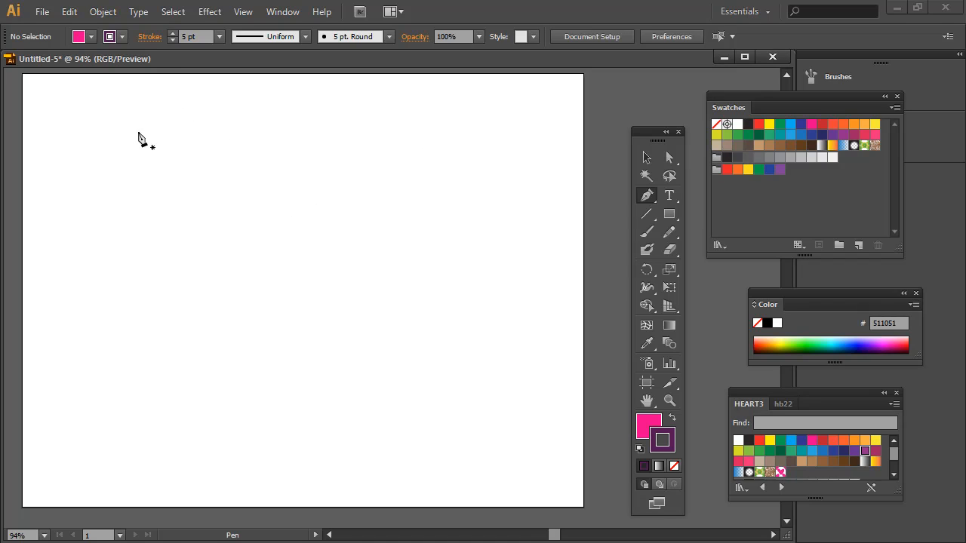
mouse_move(296, 235)
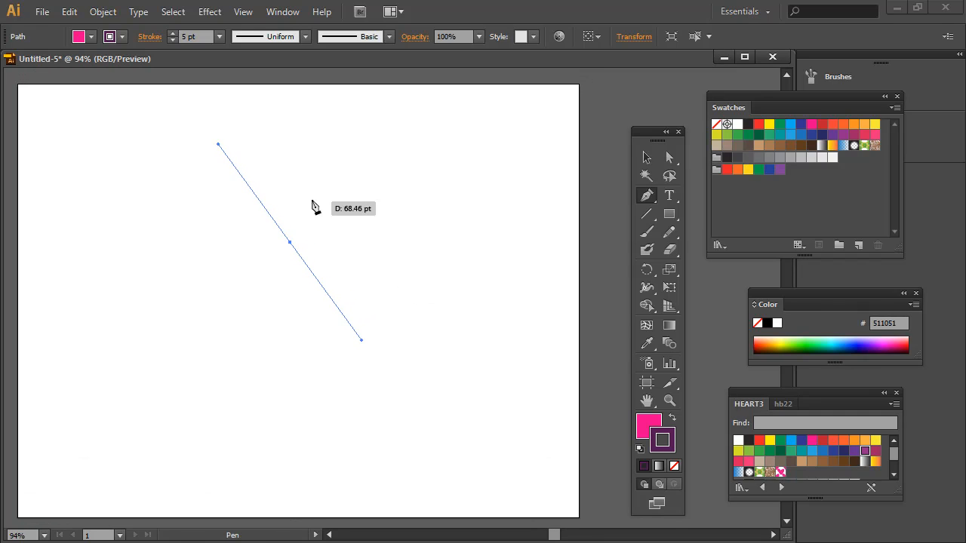
mouse_move(157, 260)
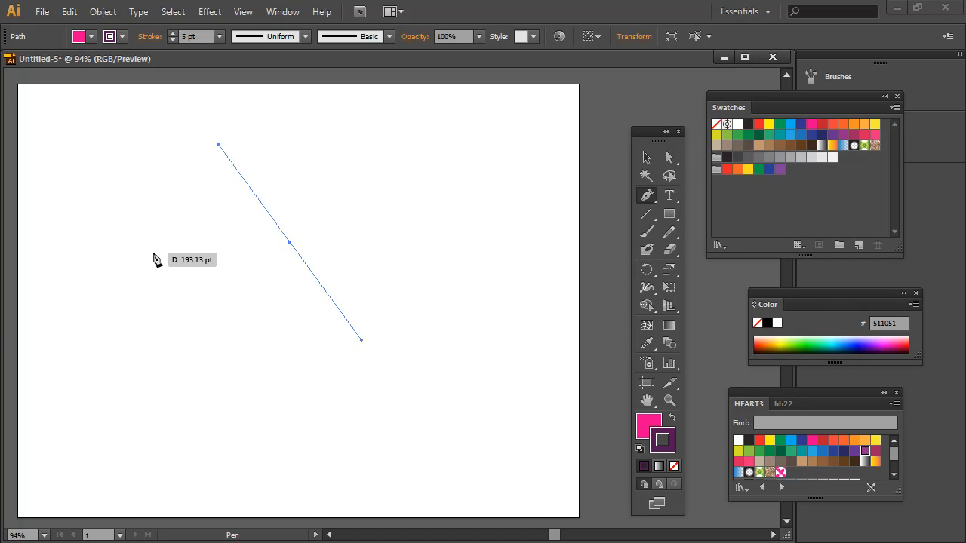
mouse_move(281, 285)
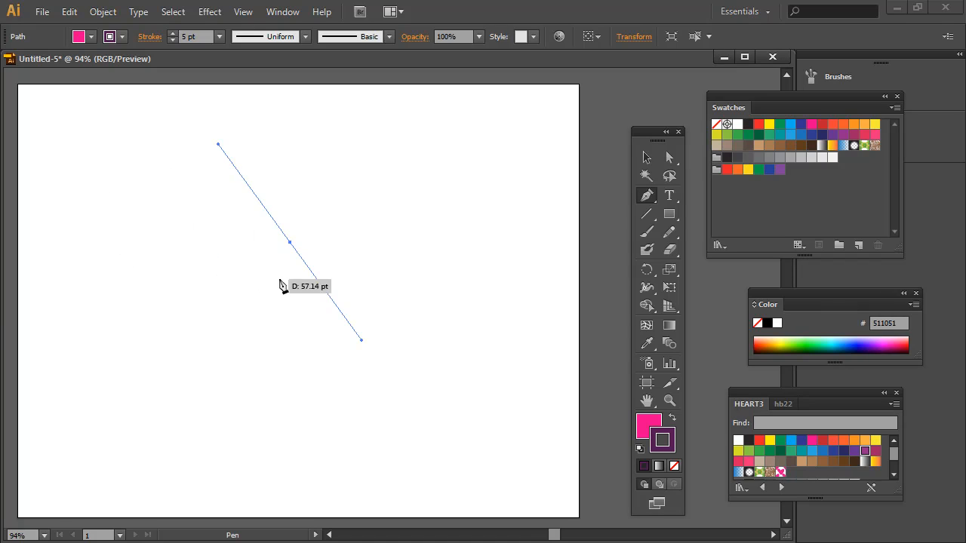
mouse_move(167, 113)
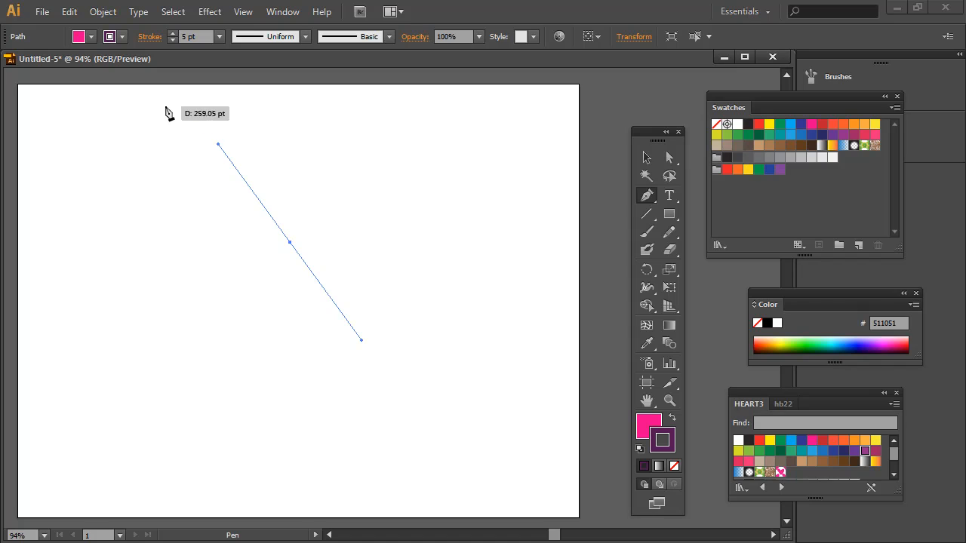
mouse_move(64, 205)
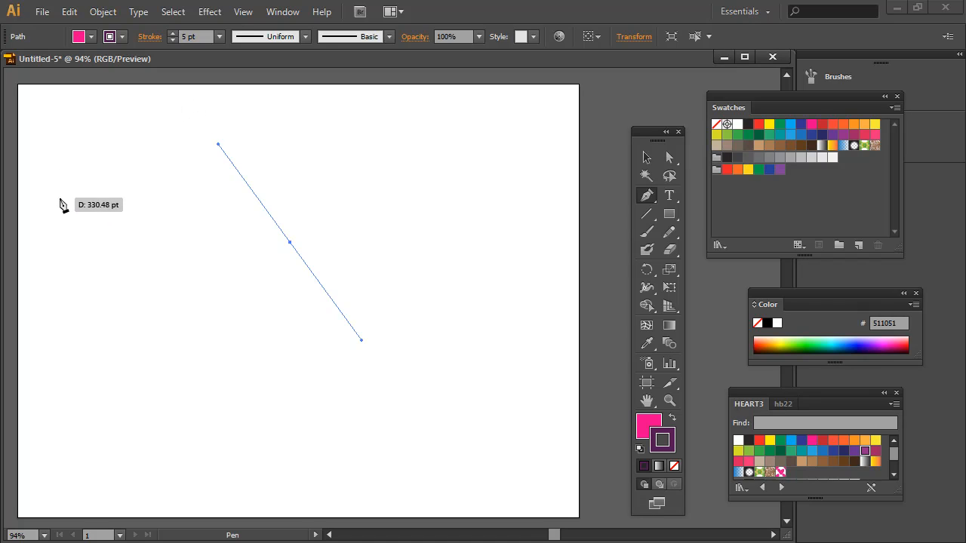
mouse_move(284, 229)
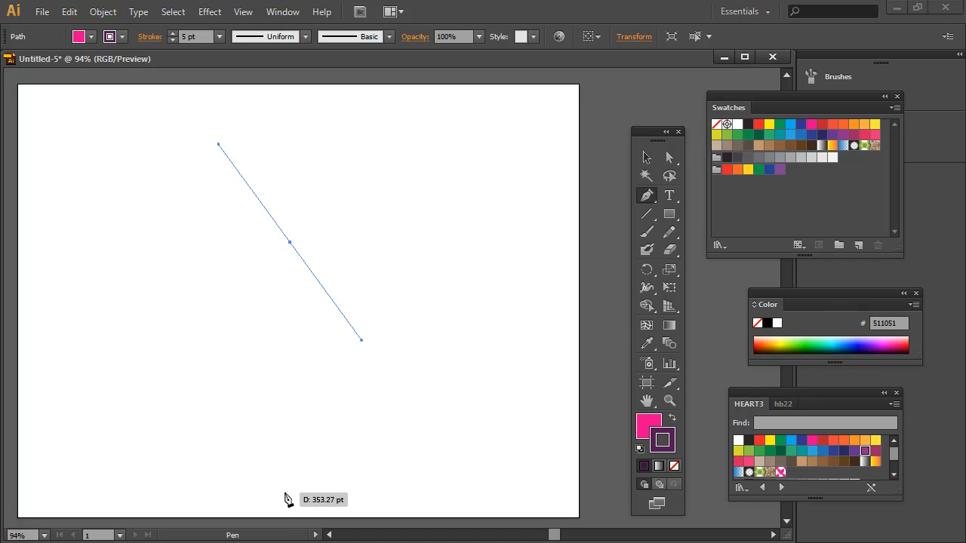
mouse_move(124, 298)
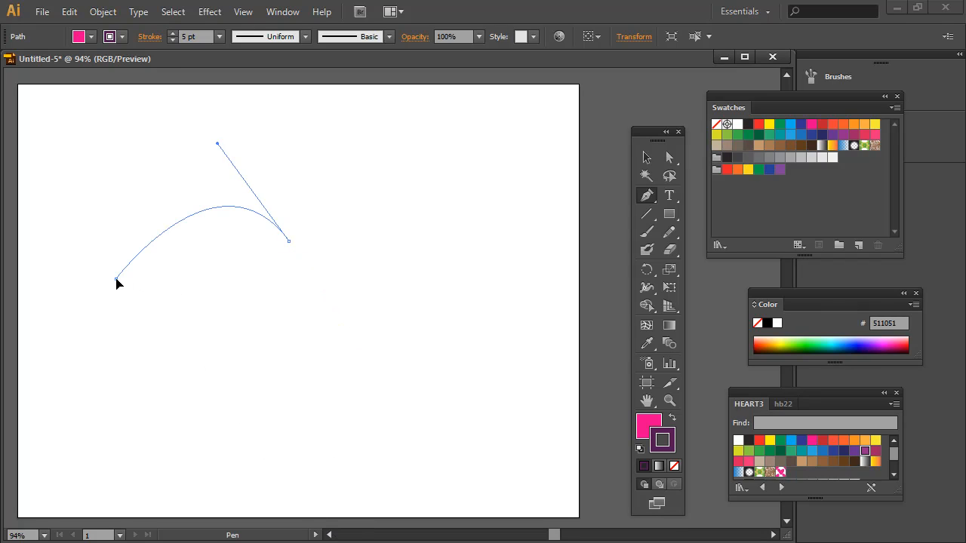
Place curved anchors shaping the heart's upper left lobe down its left side
left_click_drag(118, 279, 250, 455)
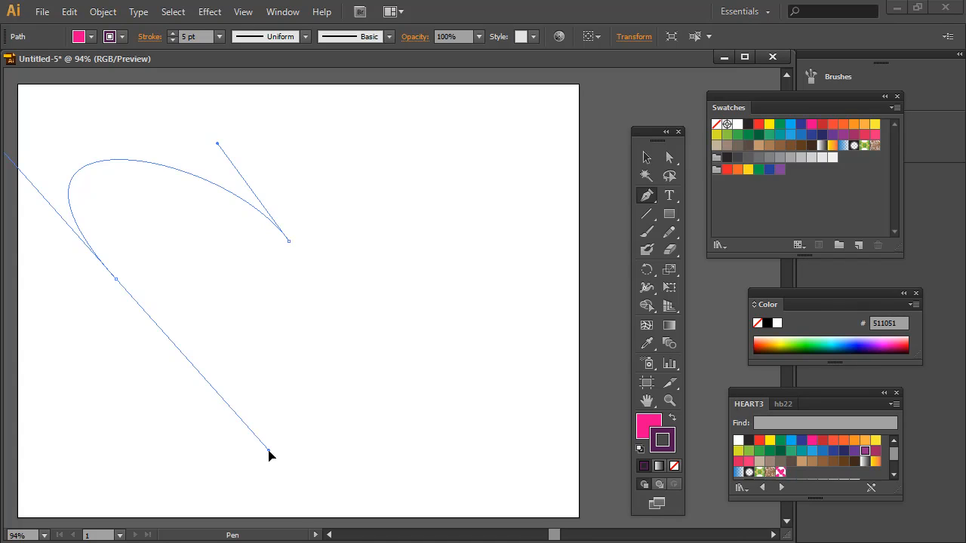
left_click_drag(271, 456, 254, 459)
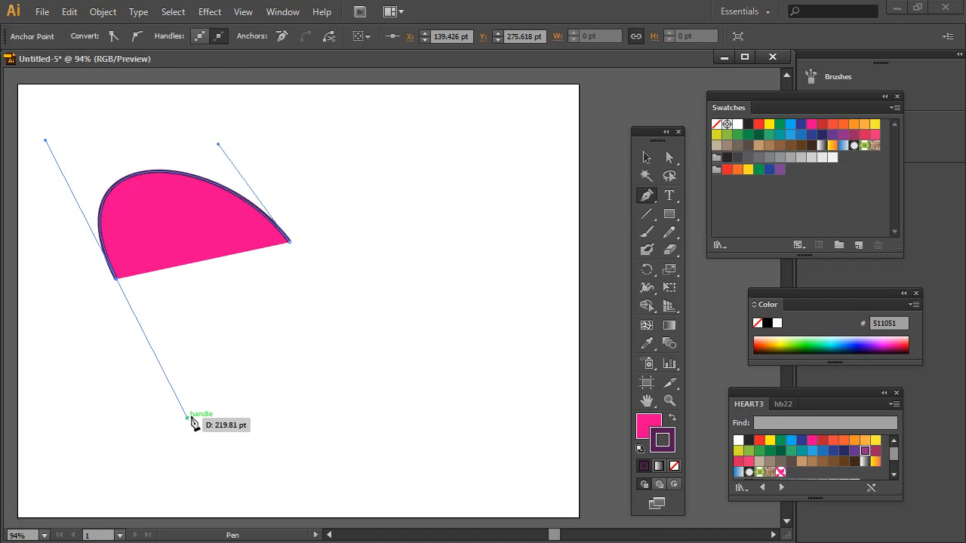
mouse_move(181, 178)
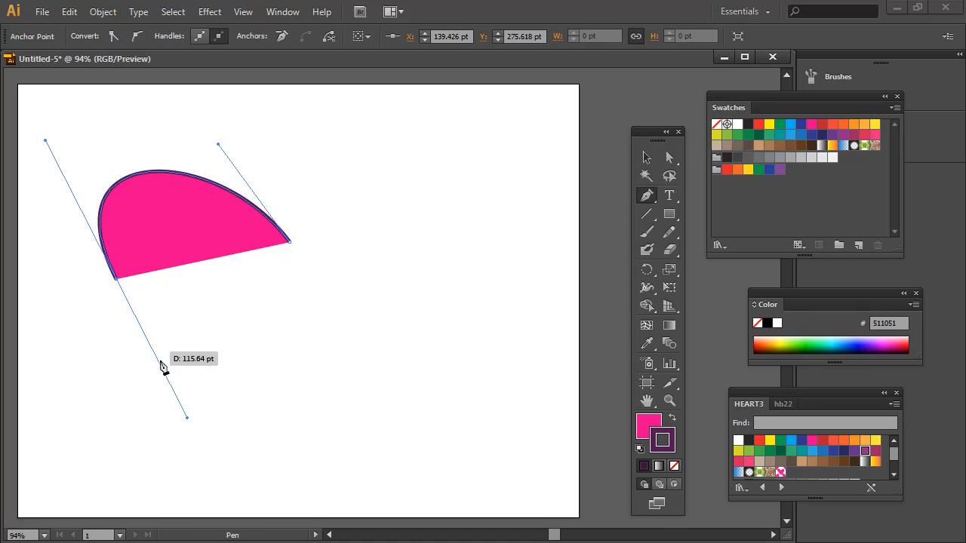
mouse_move(287, 459)
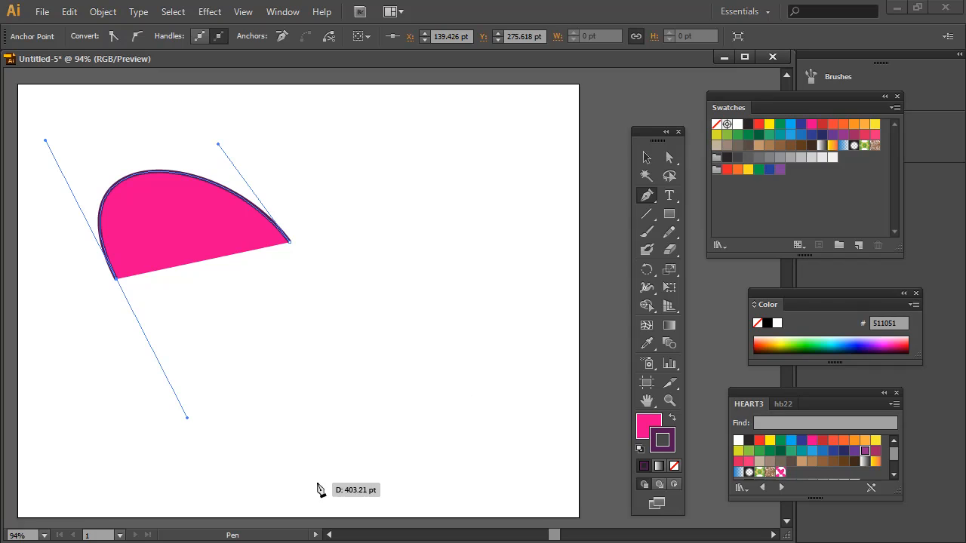
mouse_move(317, 464)
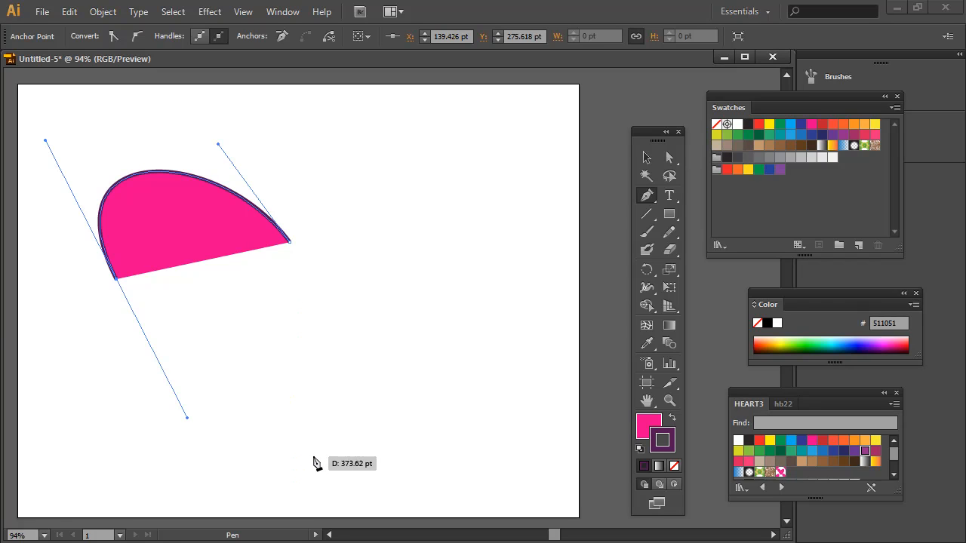
mouse_move(308, 462)
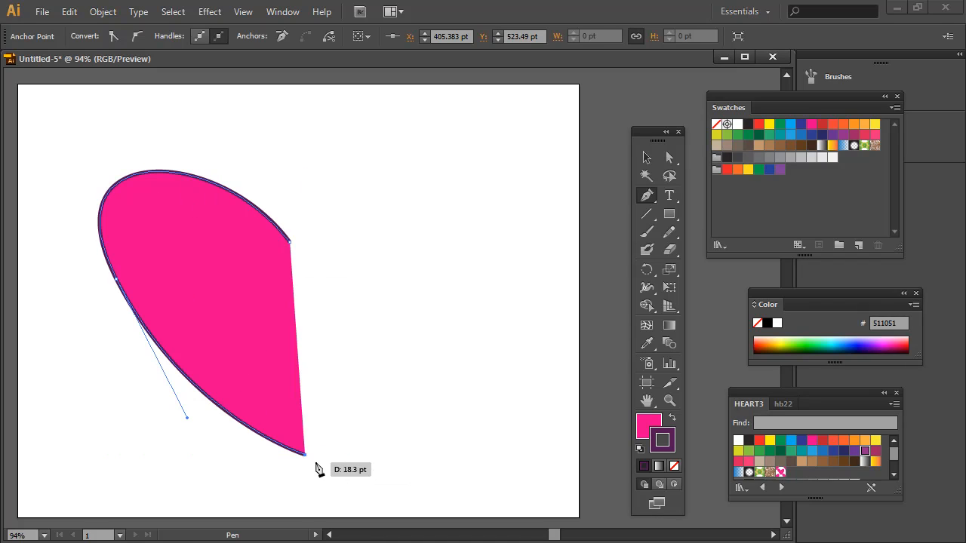
mouse_move(465, 260)
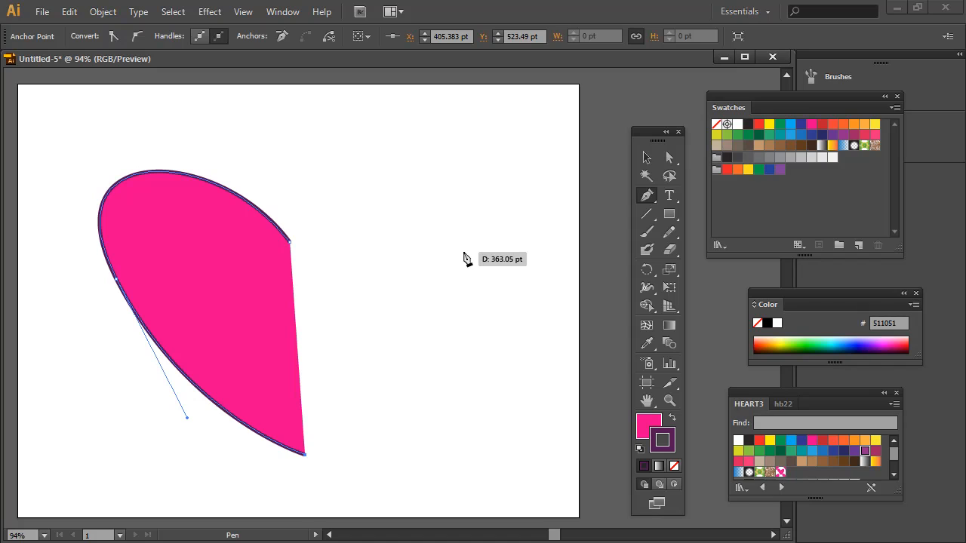
mouse_move(293, 465)
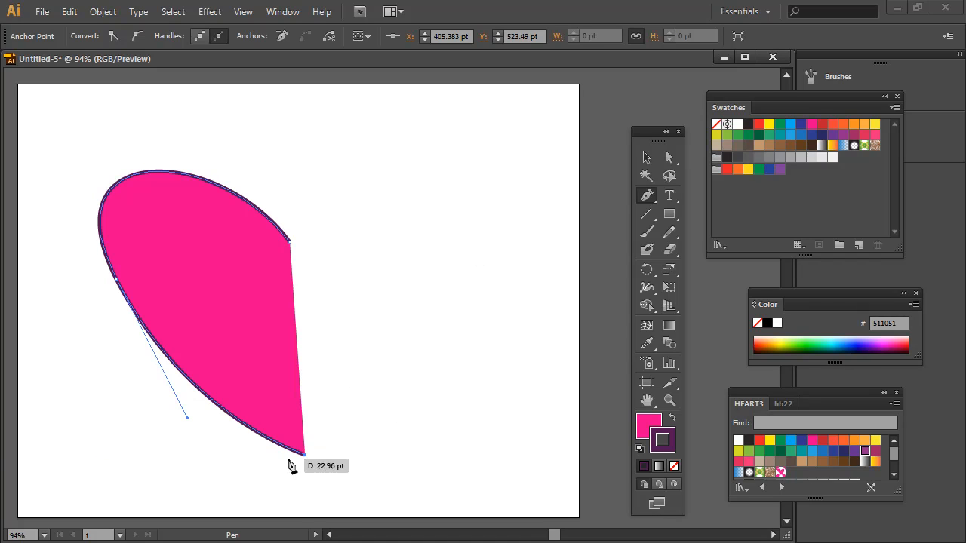
mouse_move(572, 124)
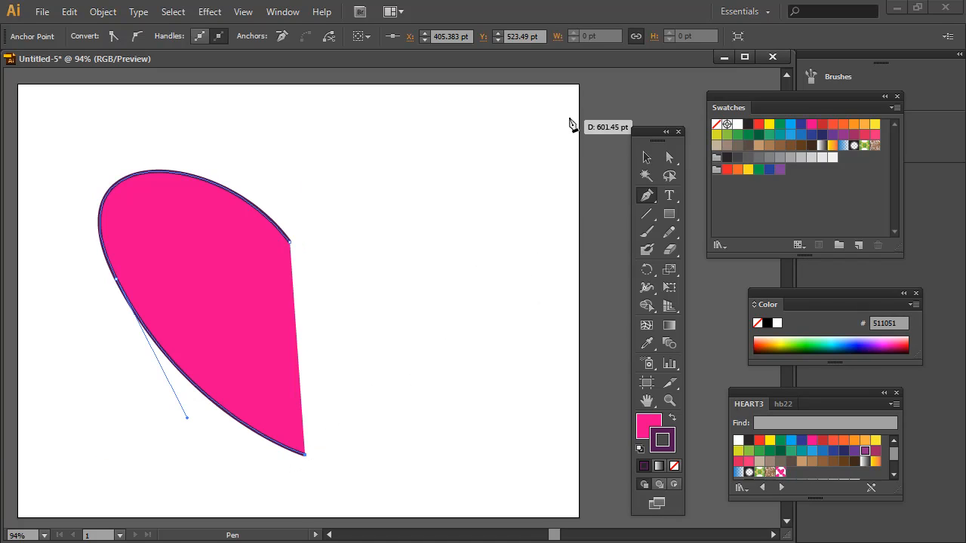
mouse_move(474, 205)
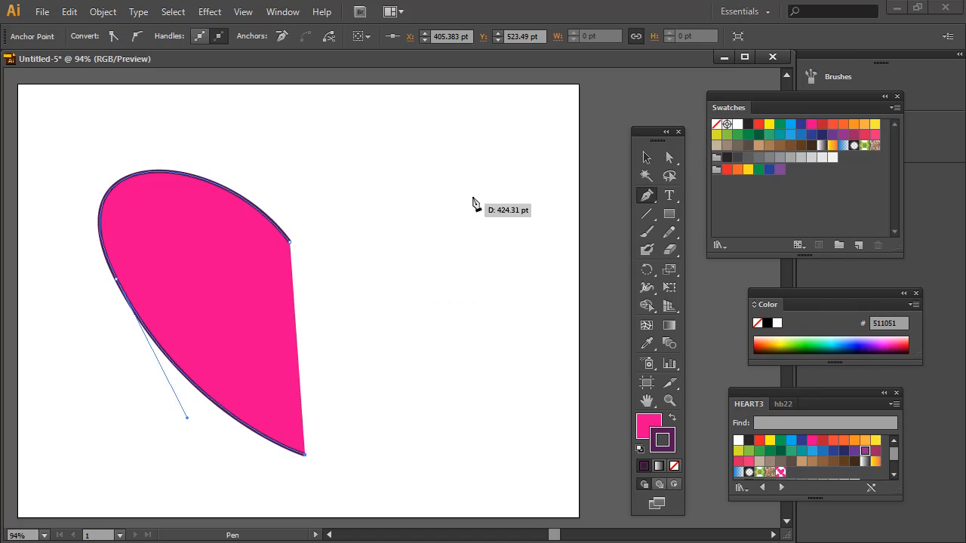
mouse_move(525, 90)
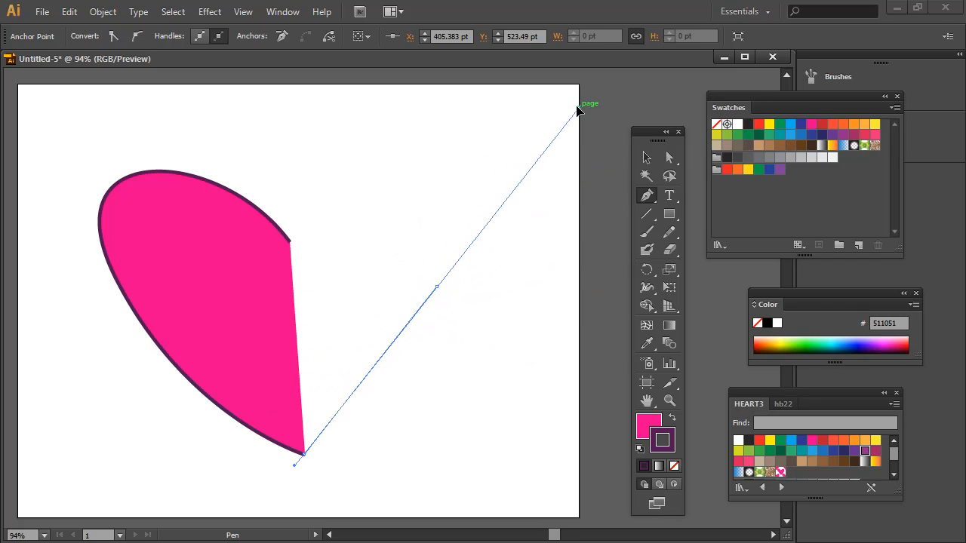
mouse_move(571, 121)
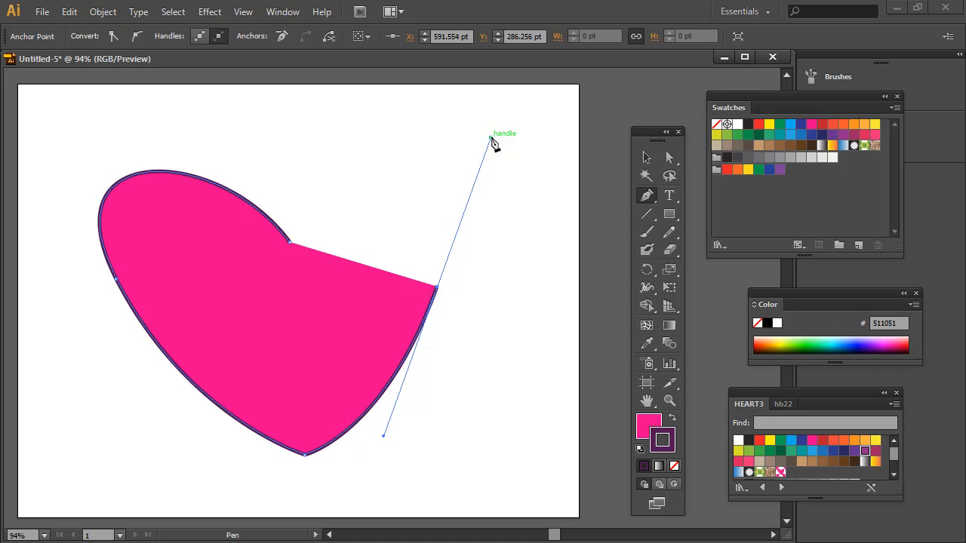
Curve the heart's right side upward and close the path at the top notch
left_click_drag(495, 144, 314, 396)
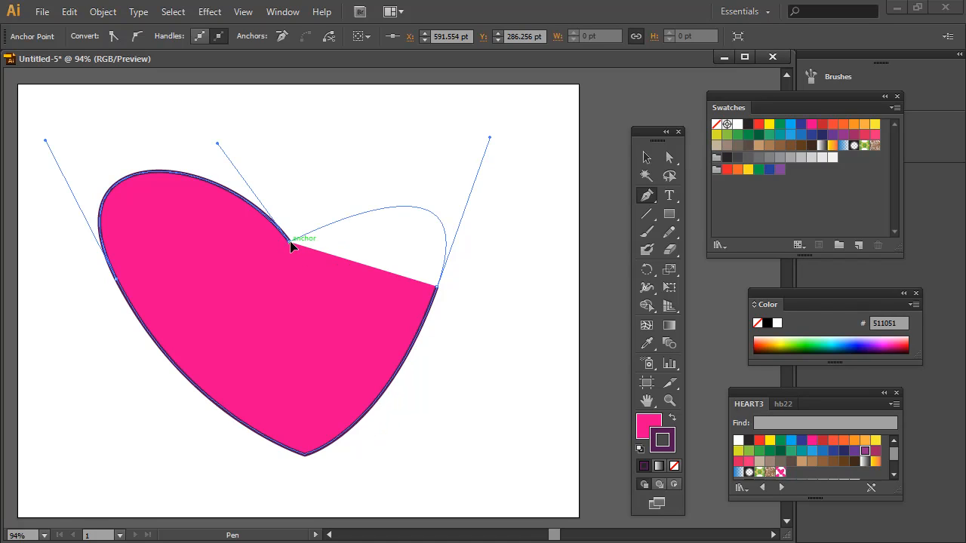
left_click_drag(295, 247, 295, 250)
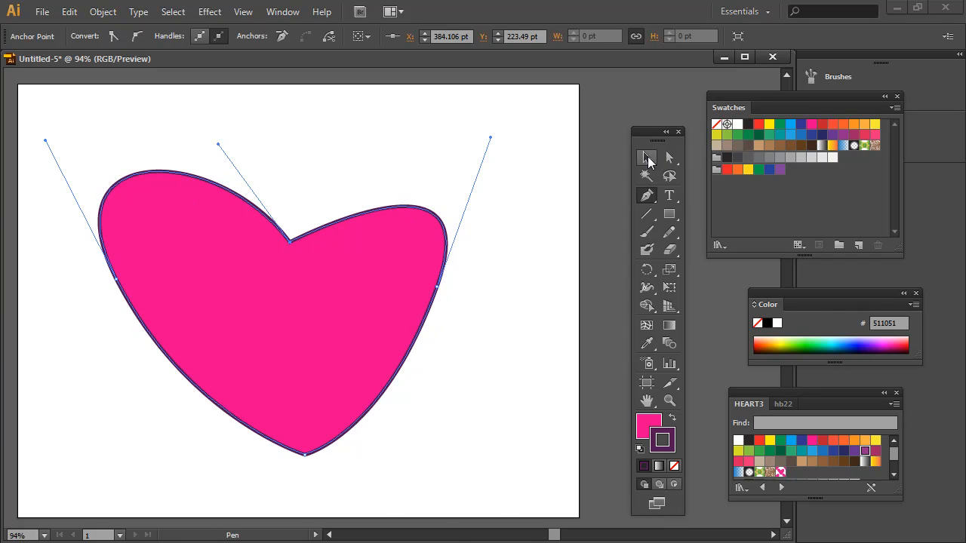
With Direct Selection, move the right-side anchor up and outward to bulge the lobe
left_click(646, 157)
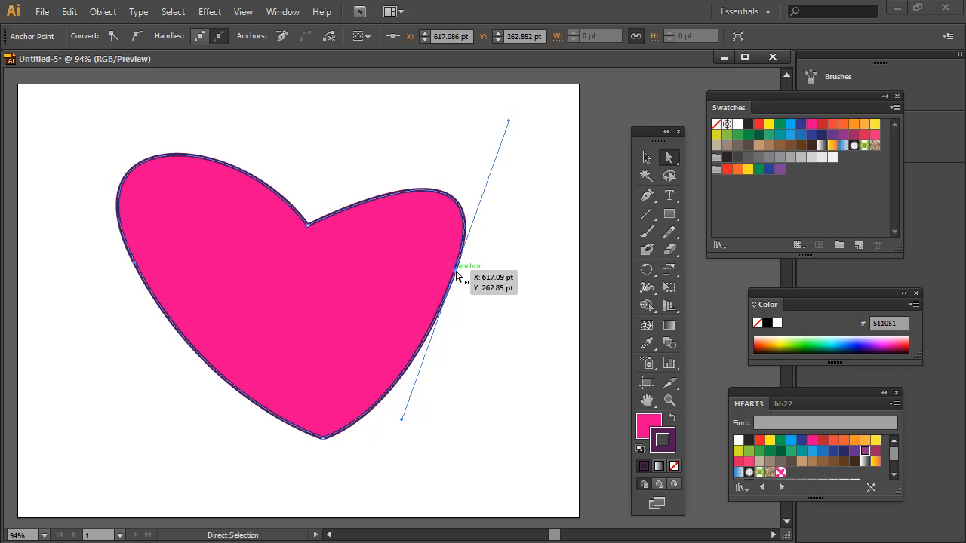
left_click_drag(455, 278, 428, 416)
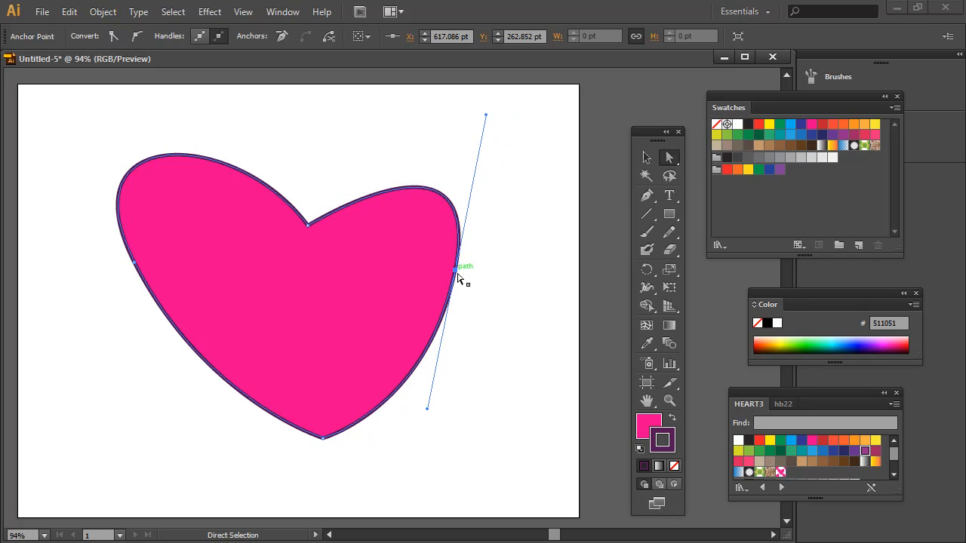
left_click_drag(459, 269, 492, 224)
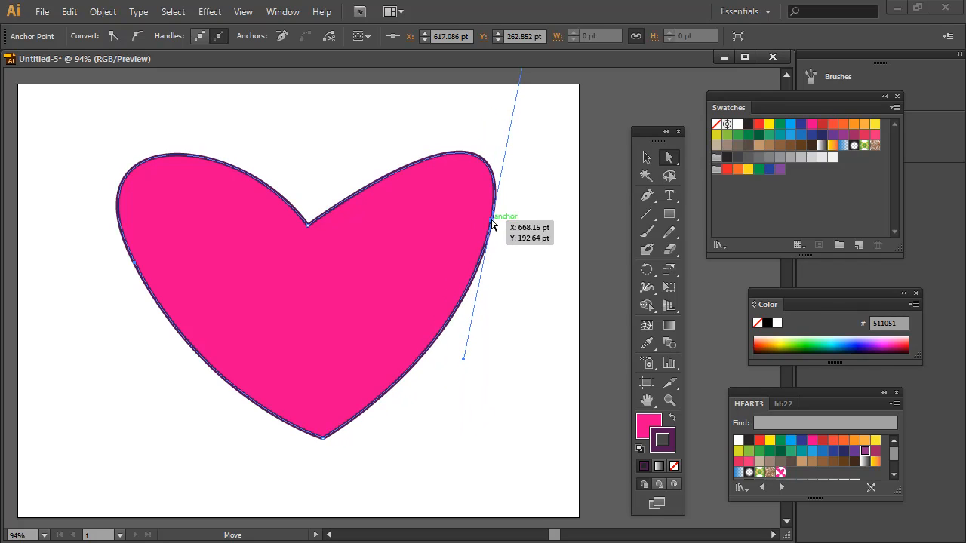
left_click_drag(492, 223, 476, 362)
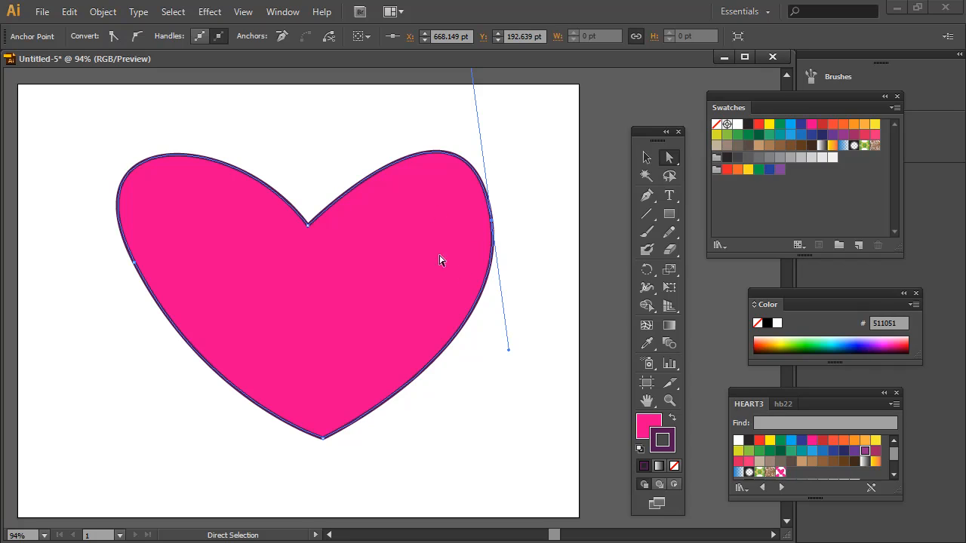
mouse_move(495, 377)
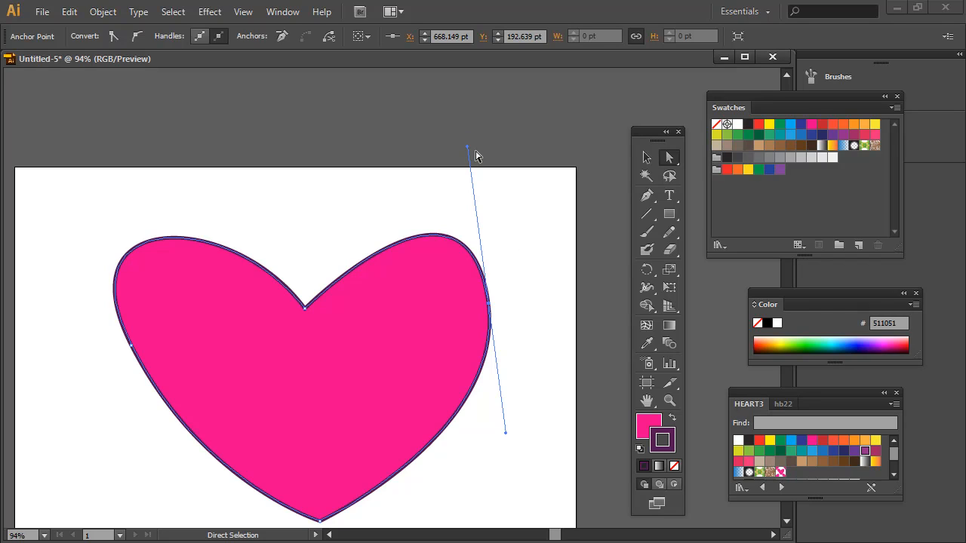
mouse_move(470, 149)
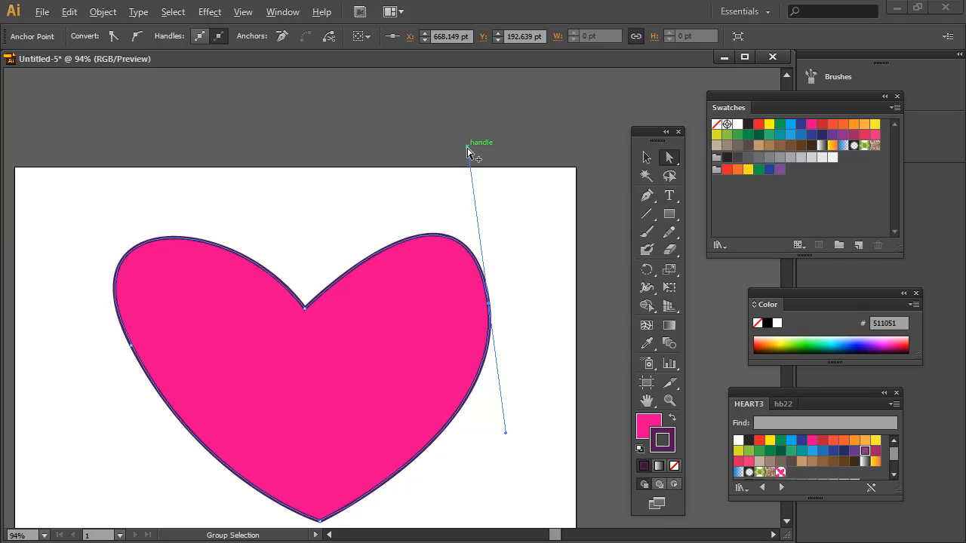
Adjust the right lobe's upper handles so it tilts toward the top and rises higher
left_click_drag(467, 148, 428, 184)
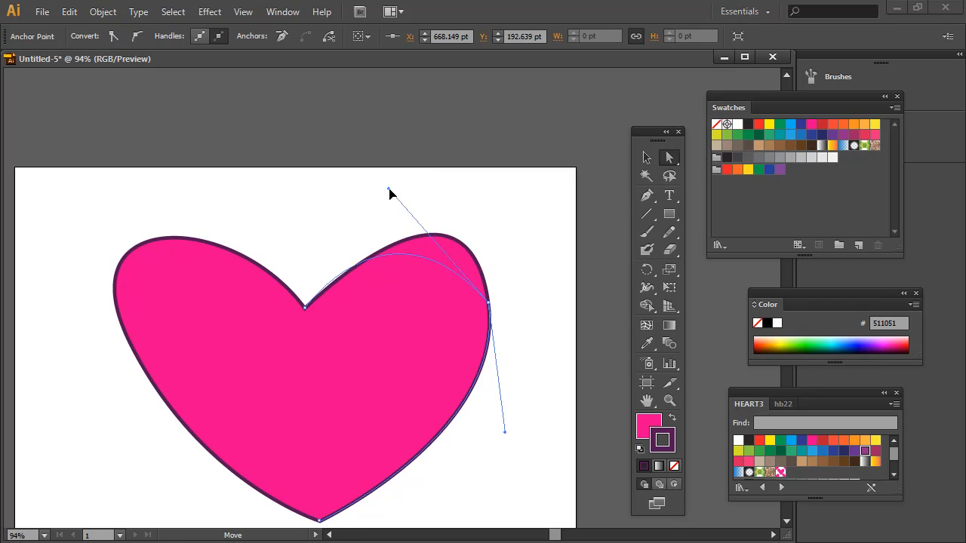
left_click_drag(391, 193, 462, 178)
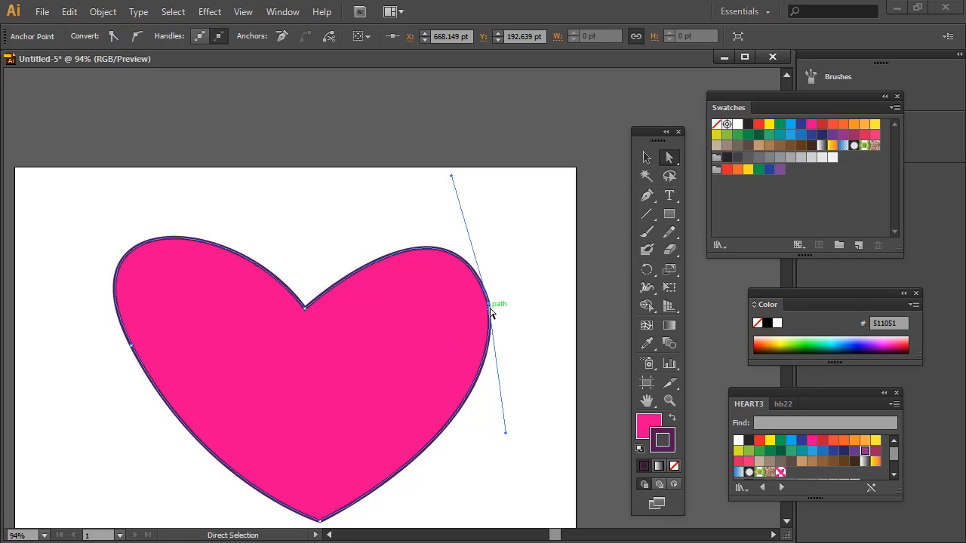
left_click_drag(491, 313, 504, 239)
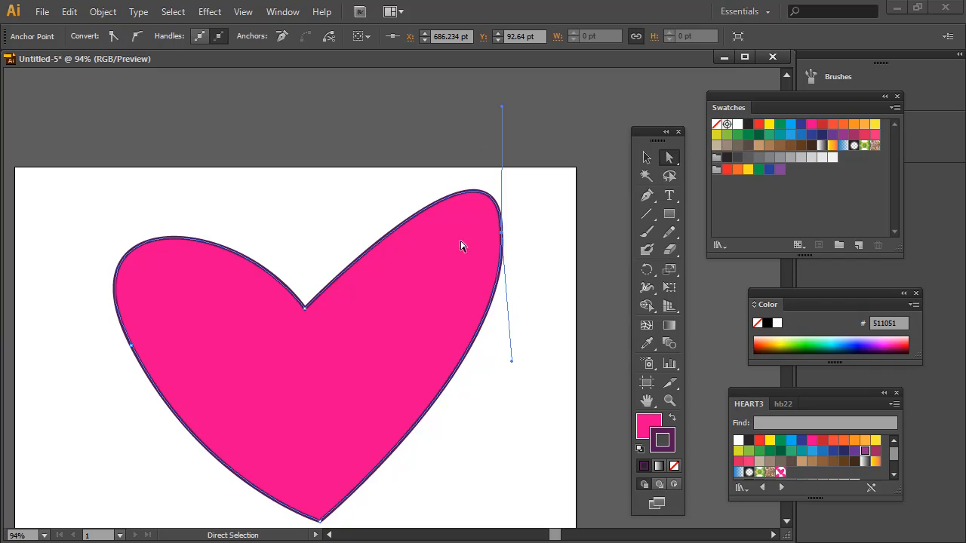
mouse_move(492, 480)
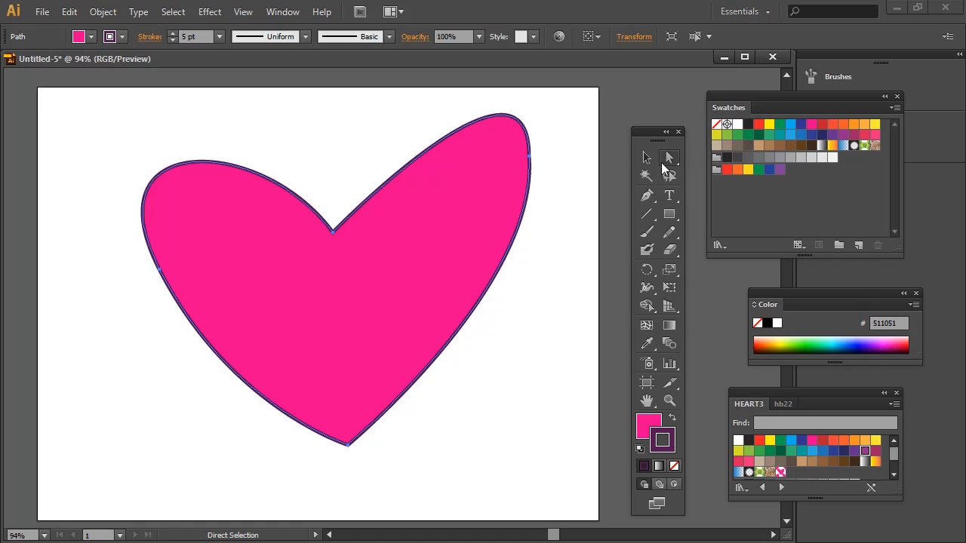
Drag the left anchor's handle outward so the left lobe bulges wider and rounder
left_click_drag(335, 294, 157, 299)
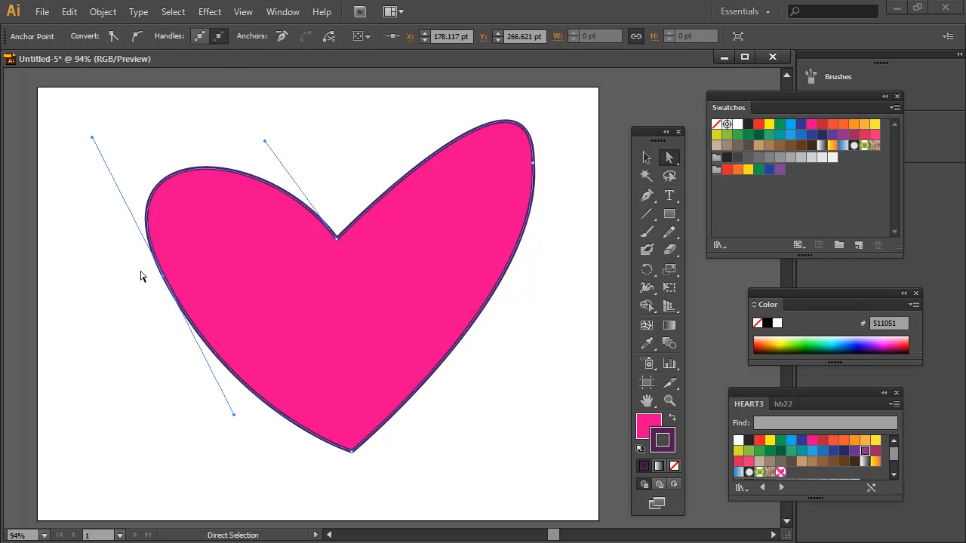
mouse_move(164, 281)
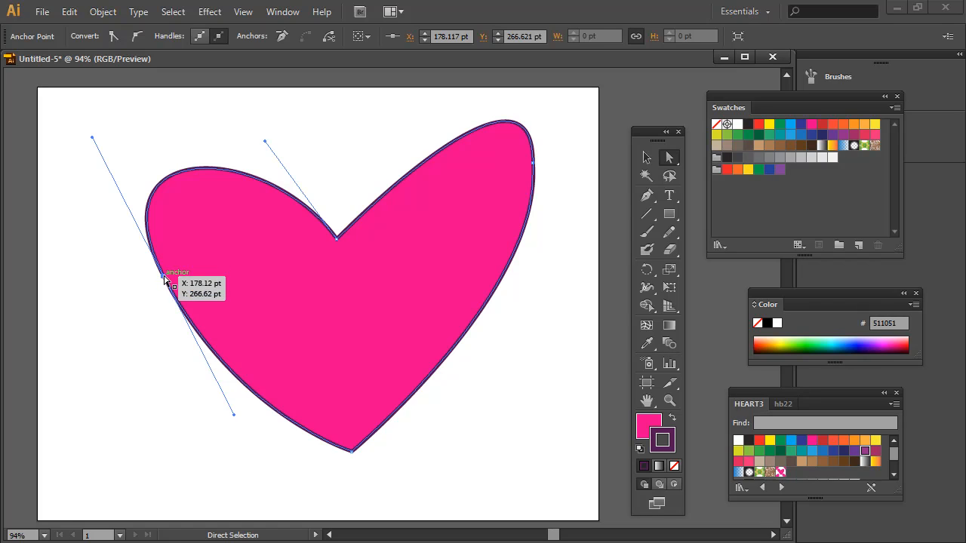
left_click_drag(166, 284, 124, 264)
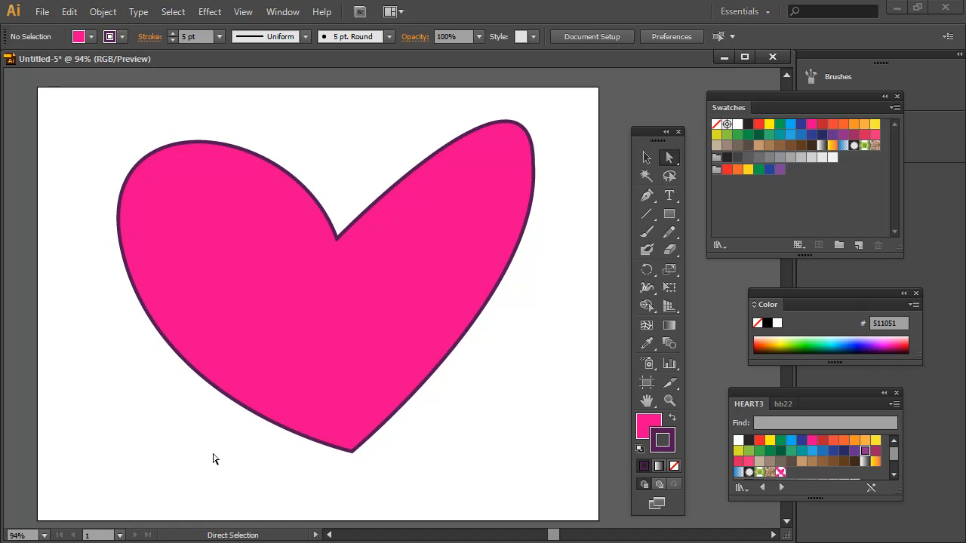
mouse_move(486, 459)
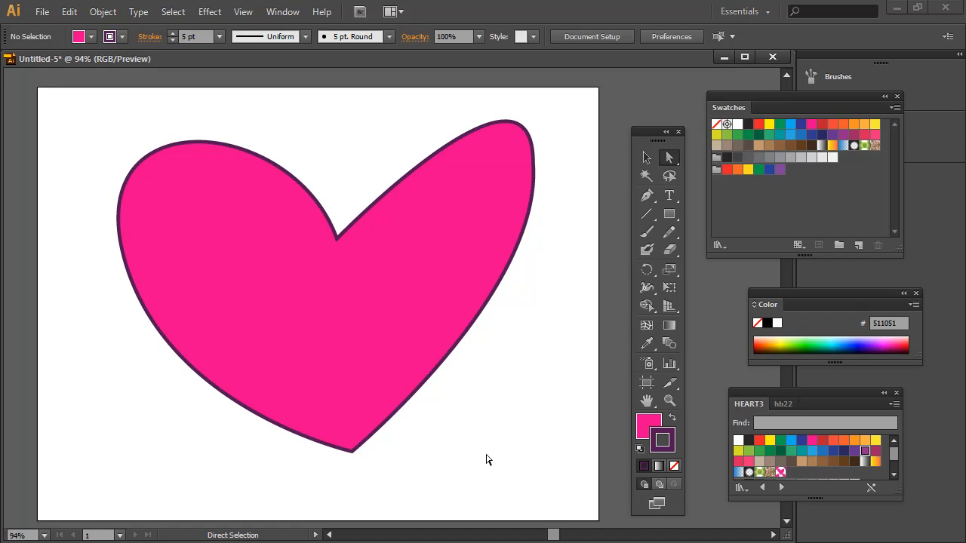
mouse_move(477, 449)
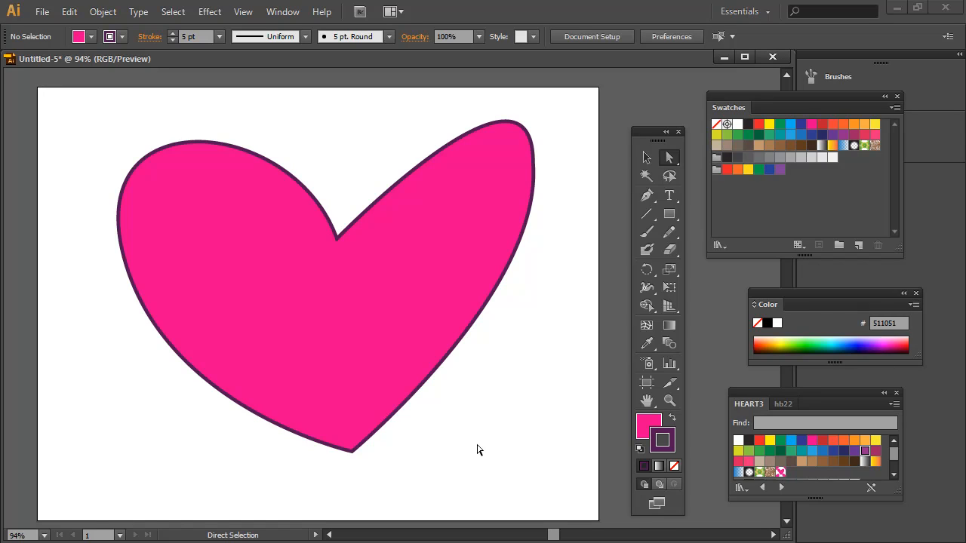
mouse_move(486, 442)
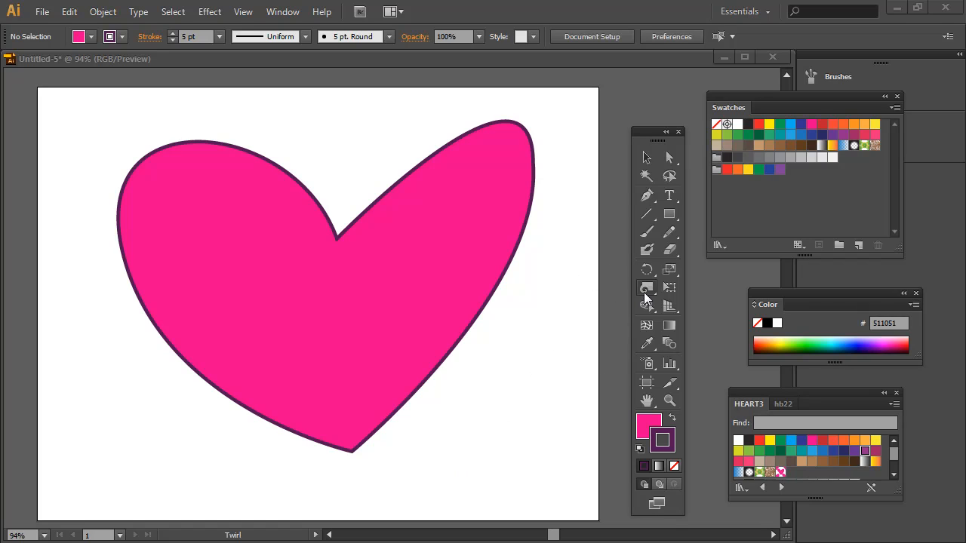
Reveal the liquify distortion tools flyout to reach the Twirl Tool
left_click(646, 286)
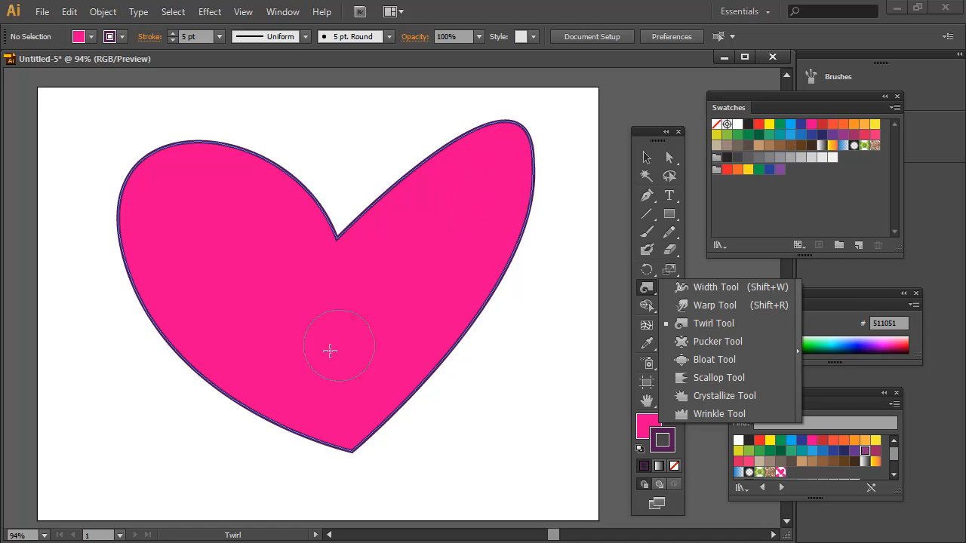
mouse_move(498, 259)
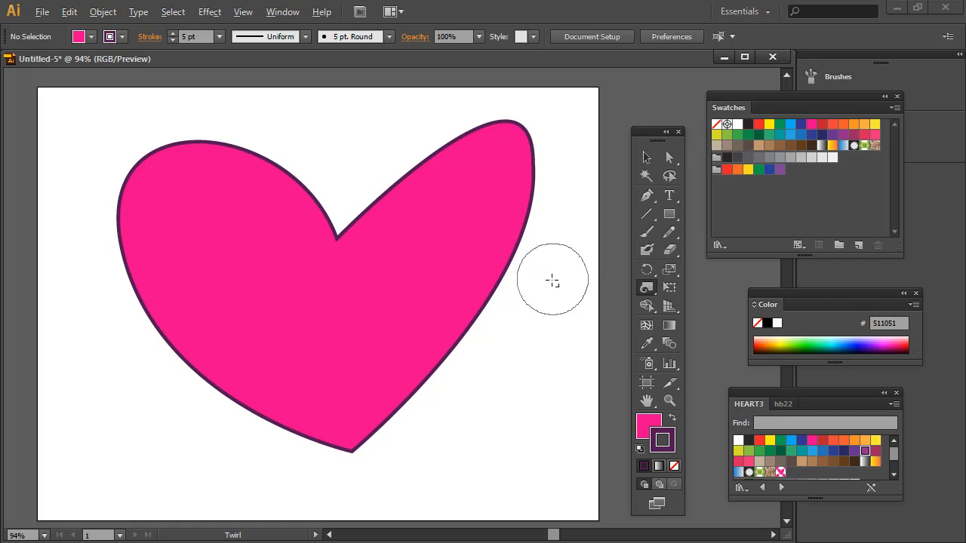
mouse_move(541, 313)
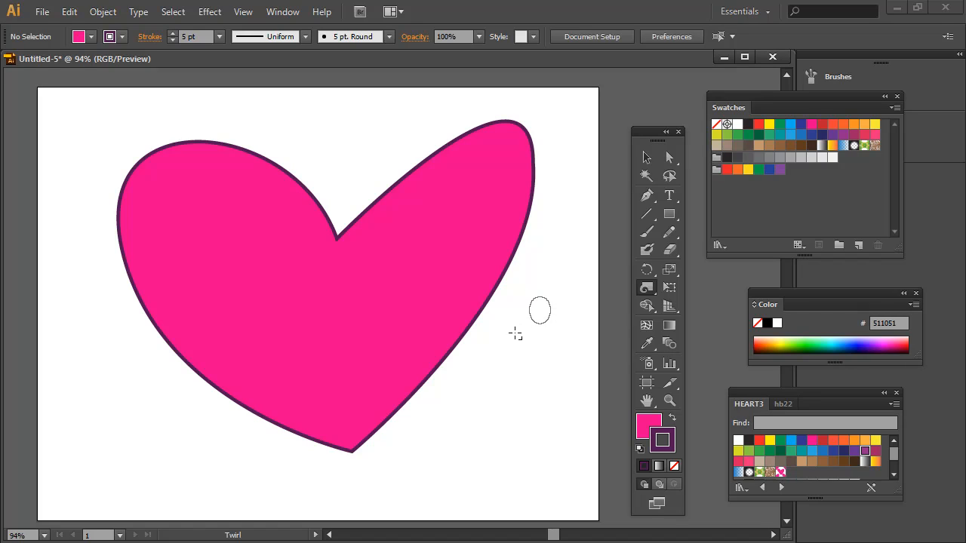
mouse_move(516, 335)
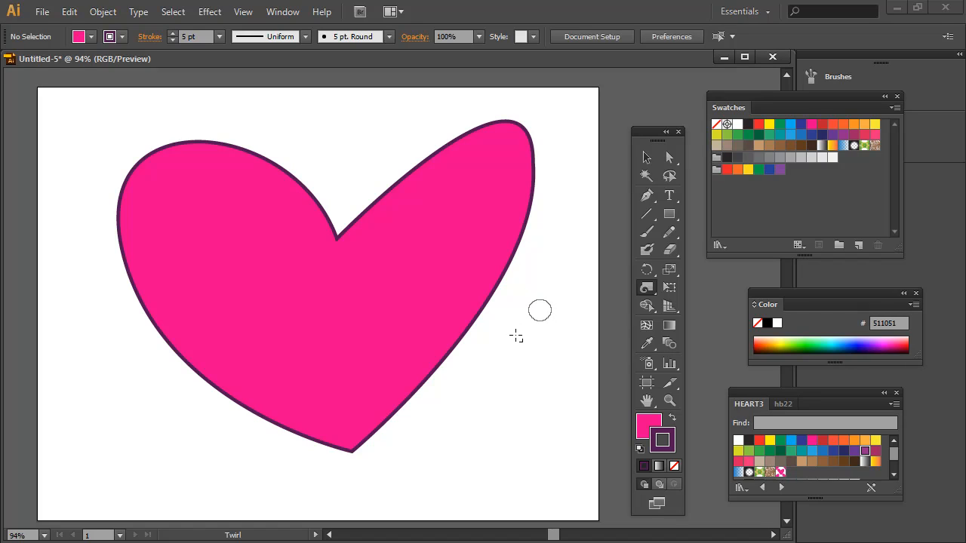
mouse_move(527, 258)
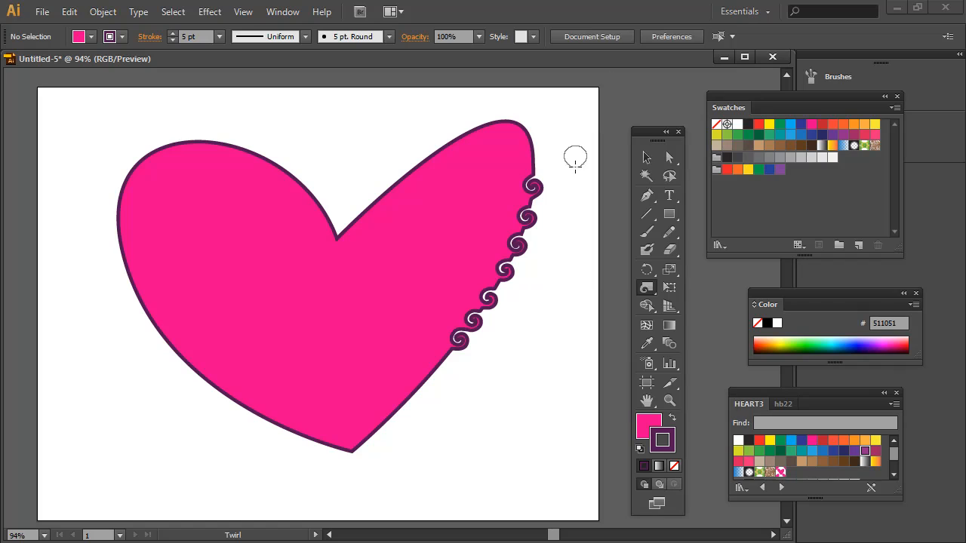
Apply the Scallop Tool over the heart's bottom tip to ripple its edge
left_click(646, 287)
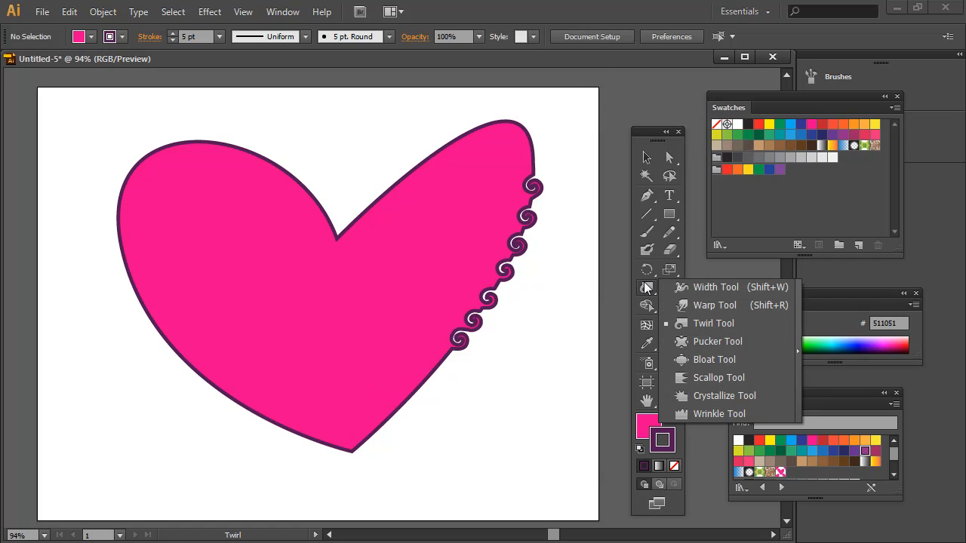
mouse_move(718, 377)
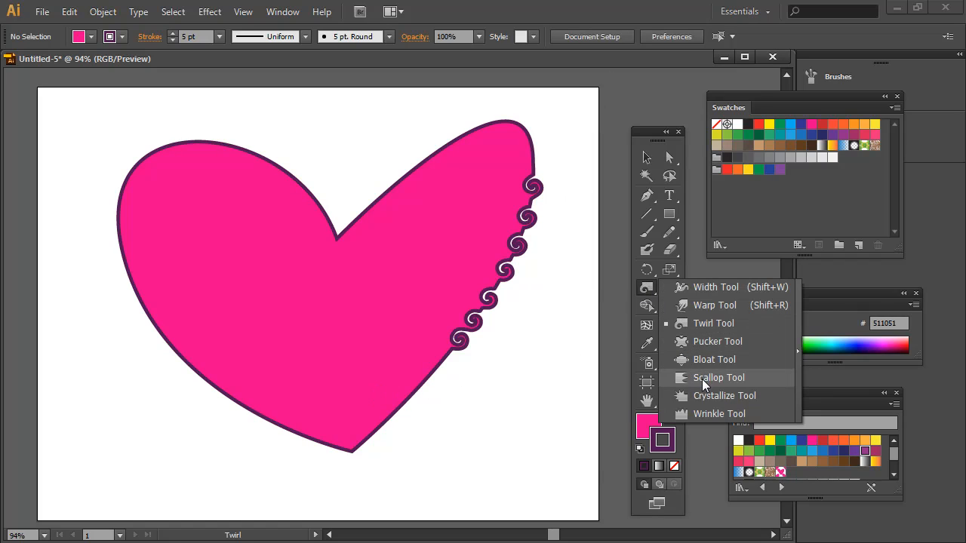
left_click(719, 377)
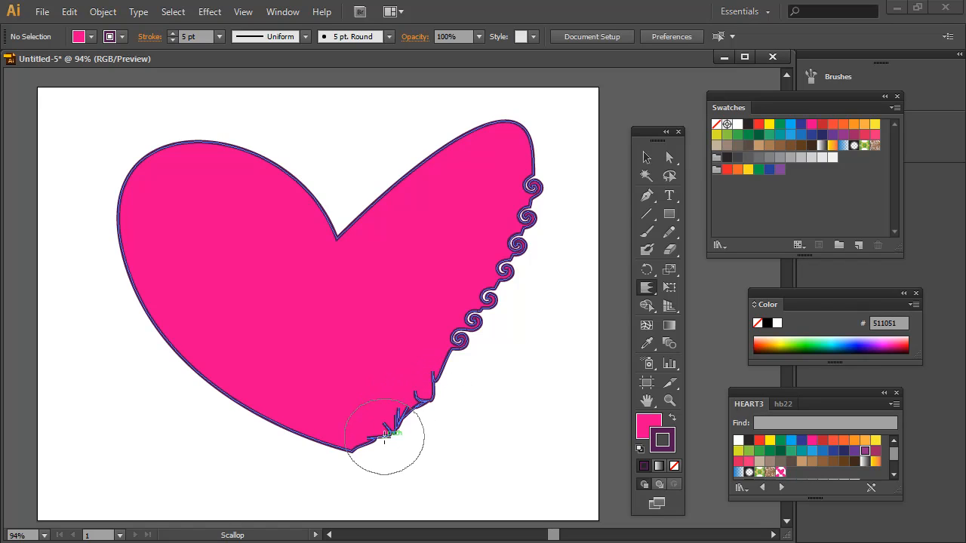
left_click_drag(385, 438, 467, 362)
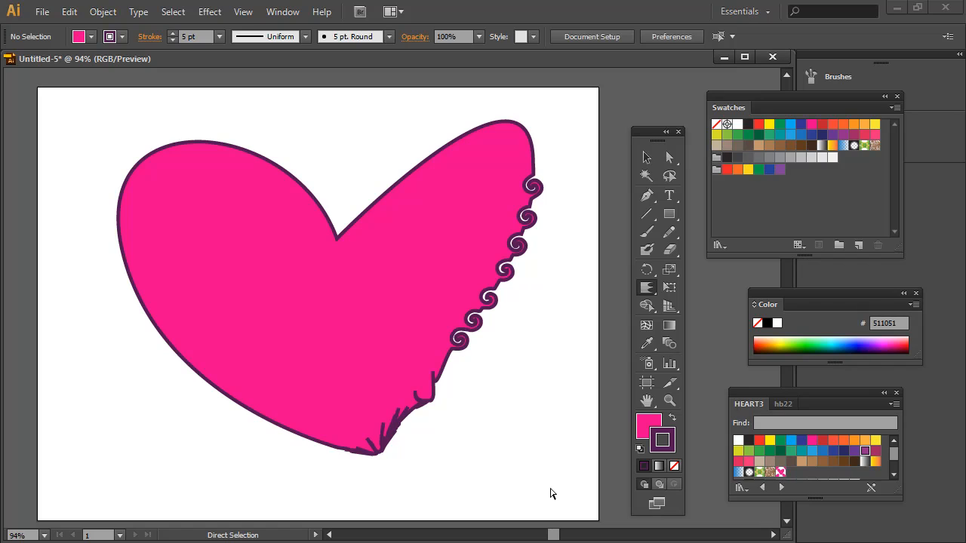
Try the Crystallize Tool at the heart's bottom tip, adding spiky edges there
left_click(670, 287)
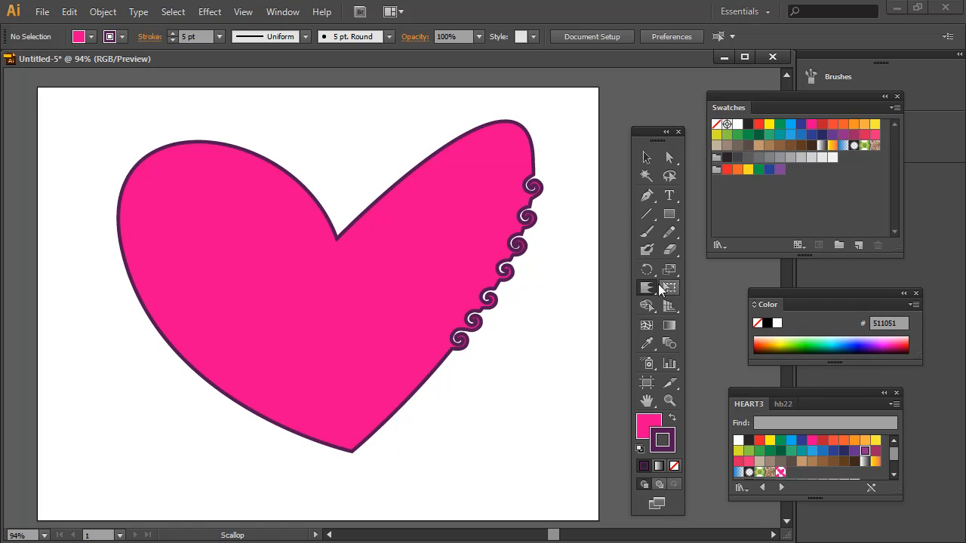
left_click(646, 287)
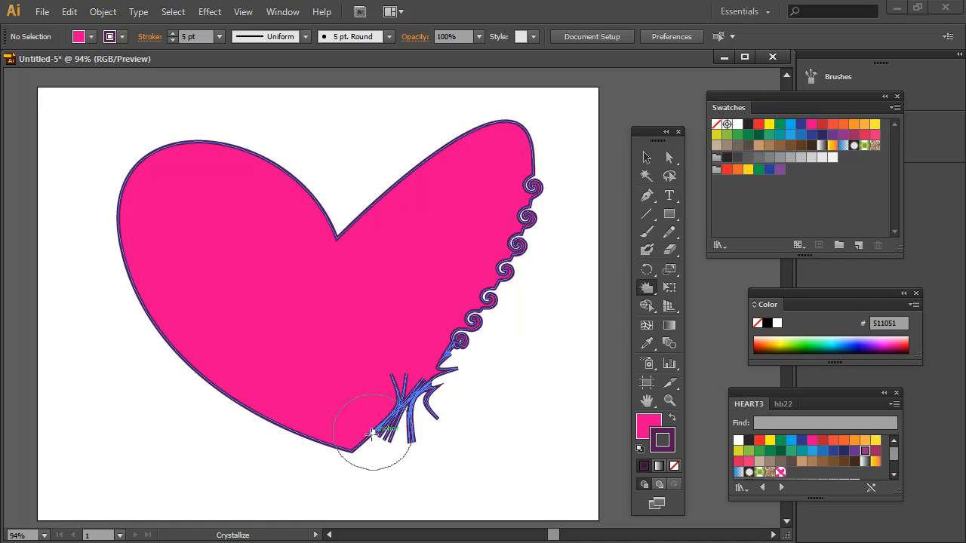
left_click_drag(370, 435, 495, 383)
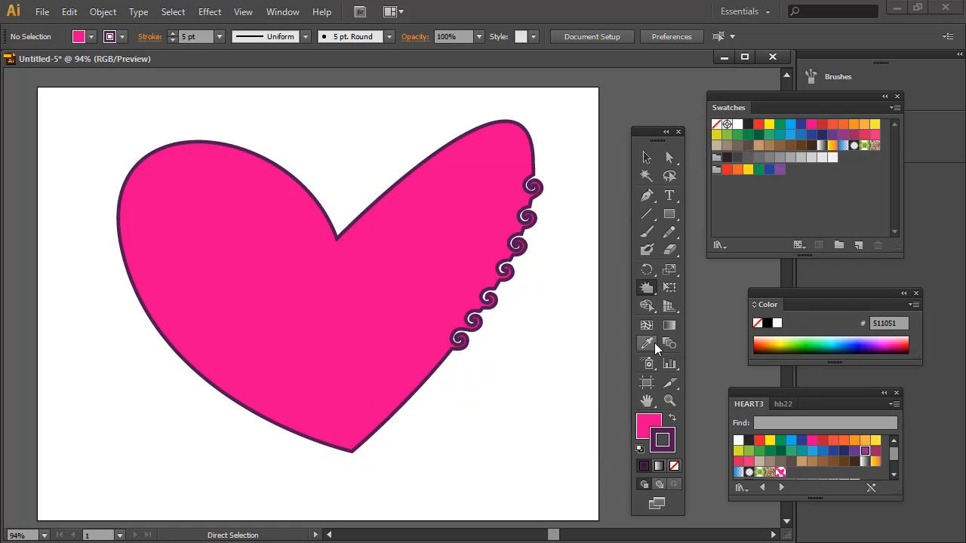
Wrinkle the heart's lower left, left and top edges with the Wrinkle Tool
left_click(646, 286)
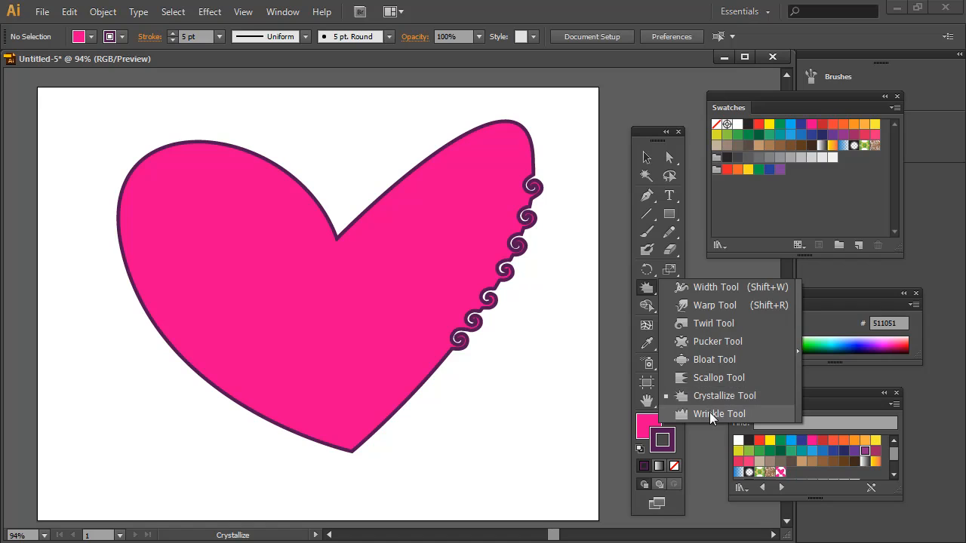
left_click(719, 414)
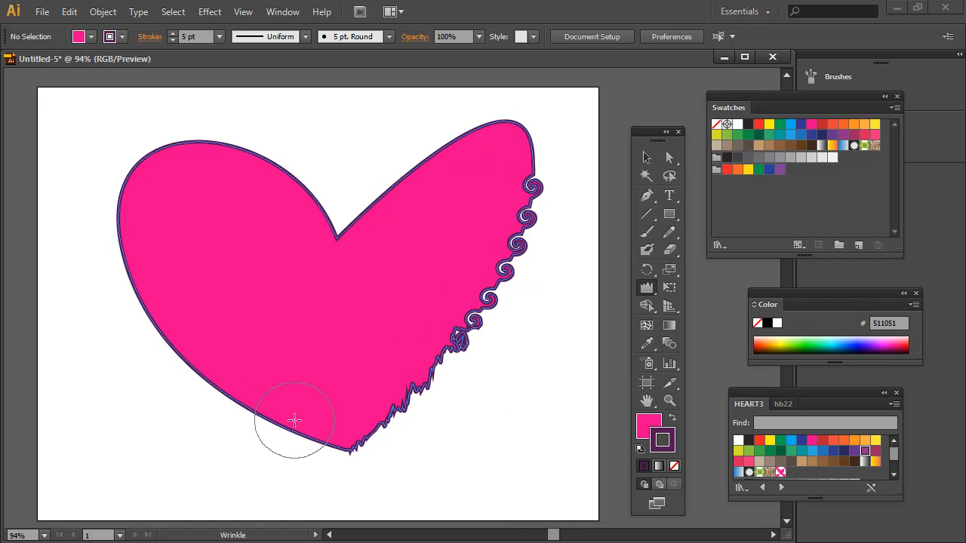
left_click_drag(295, 419, 158, 332)
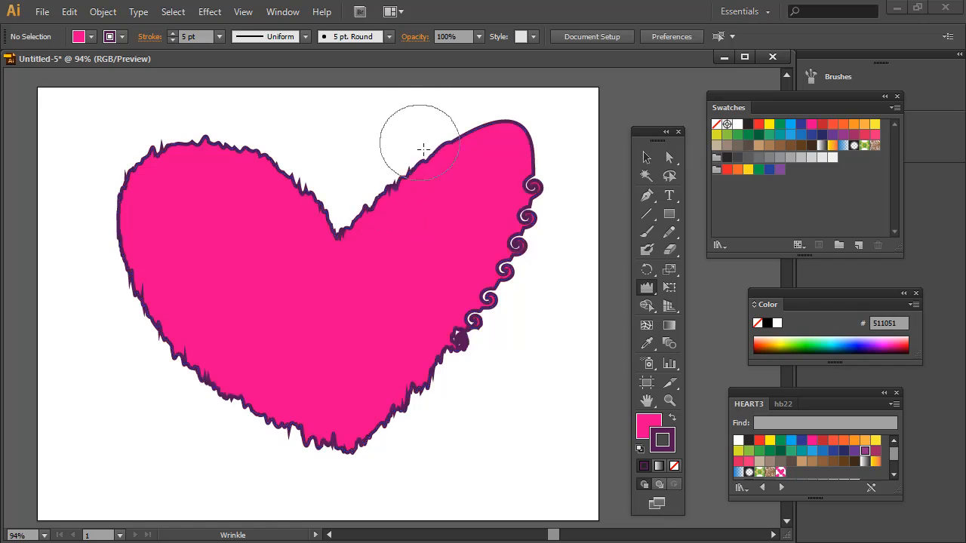
left_click_drag(420, 148, 465, 139)
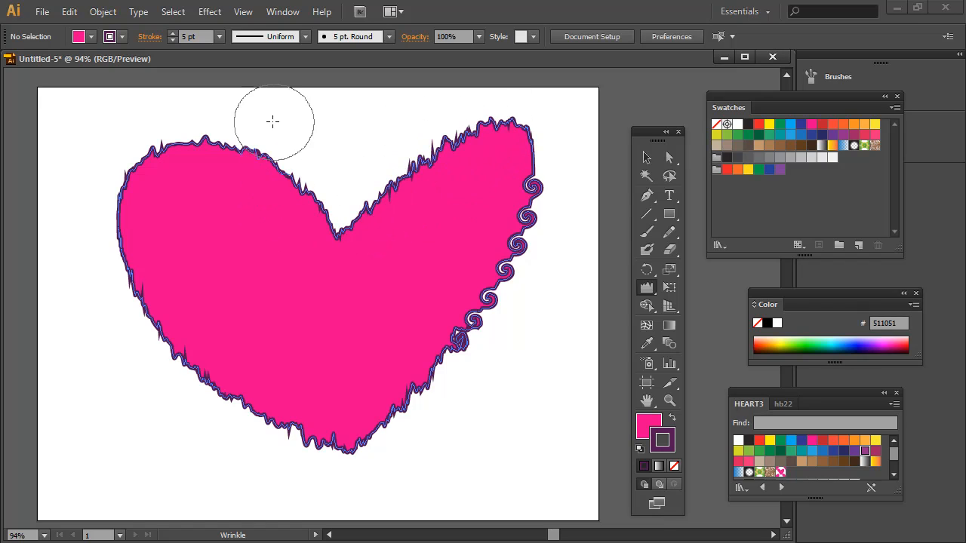
mouse_move(123, 249)
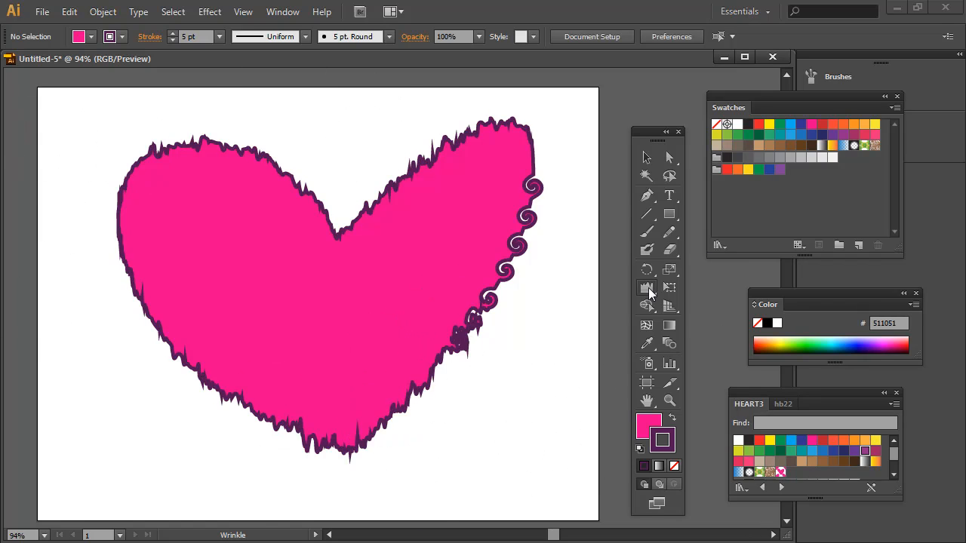
left_click(646, 287)
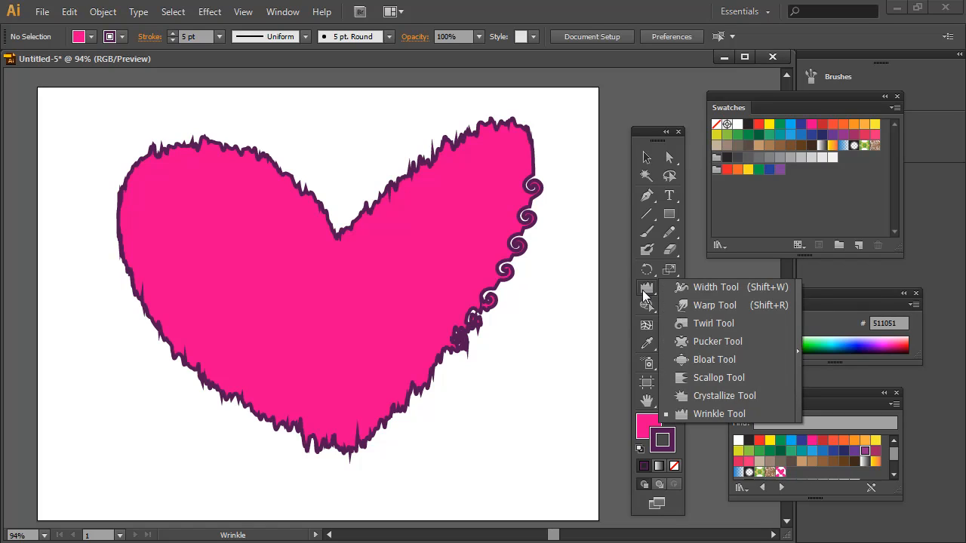